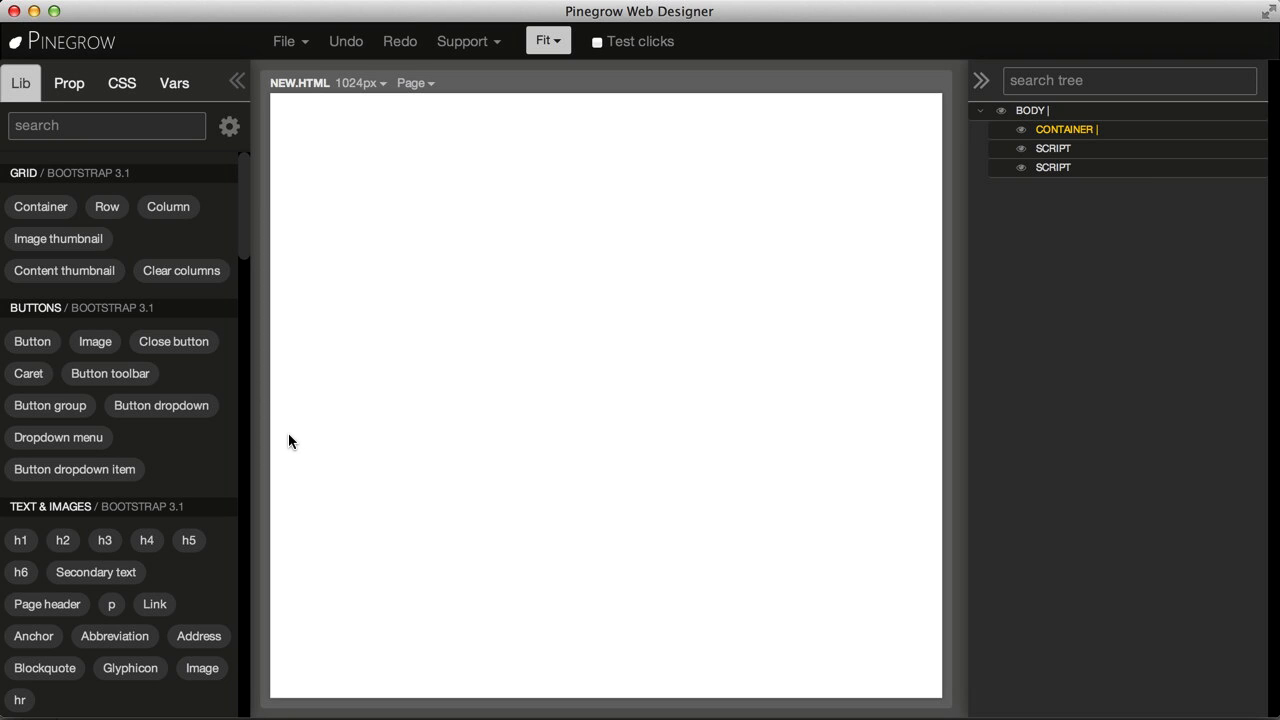
pyautogui.moveTo(288, 436)
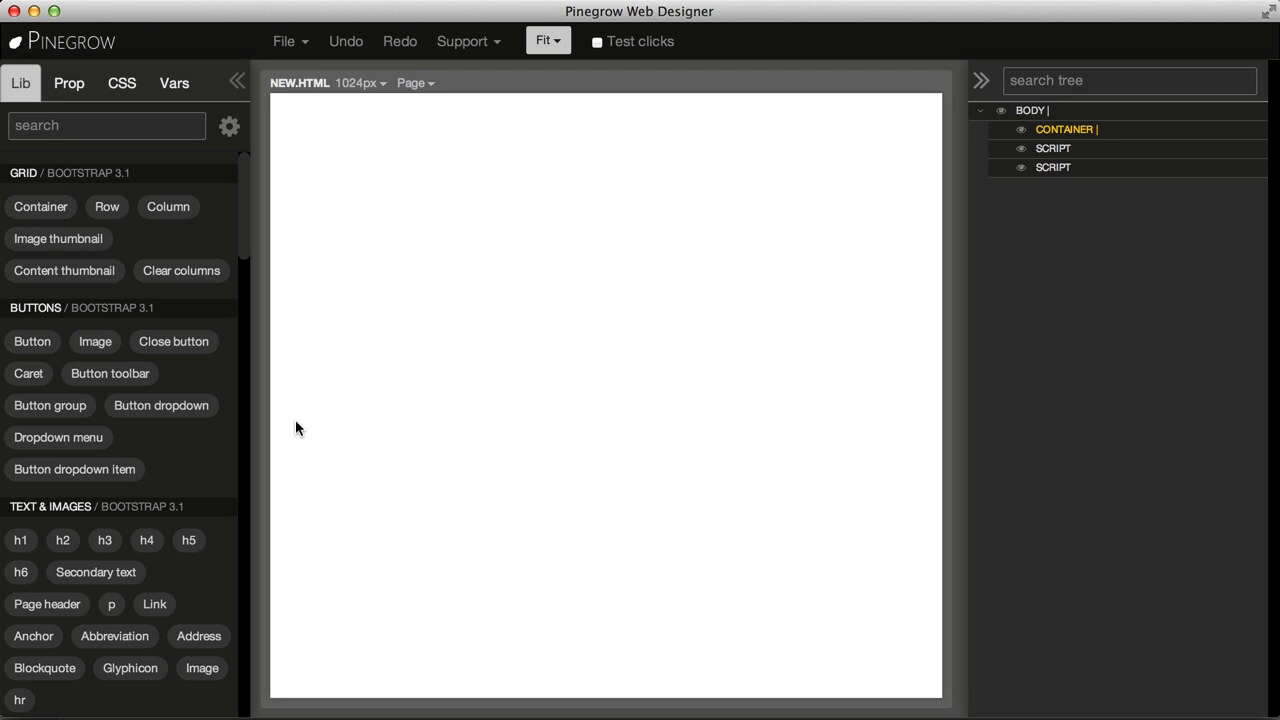
pyautogui.moveTo(228, 344)
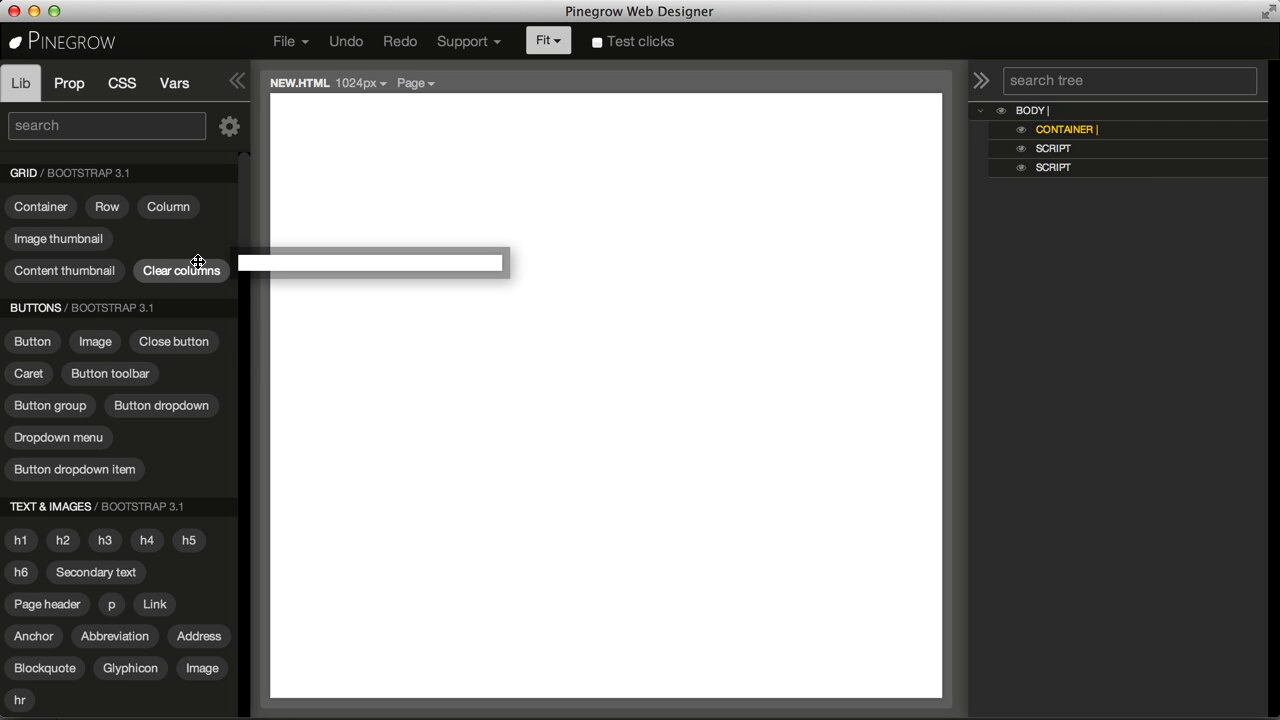
pyautogui.moveTo(196, 264)
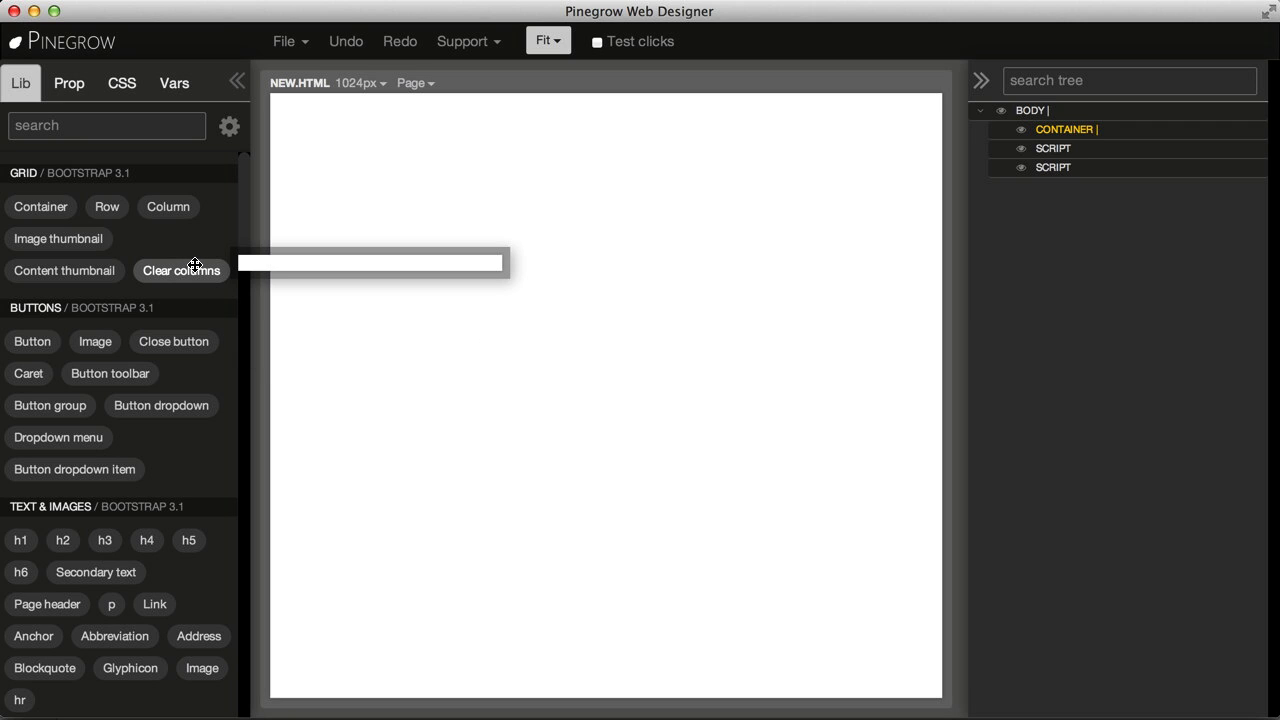
pyautogui.moveTo(190, 270)
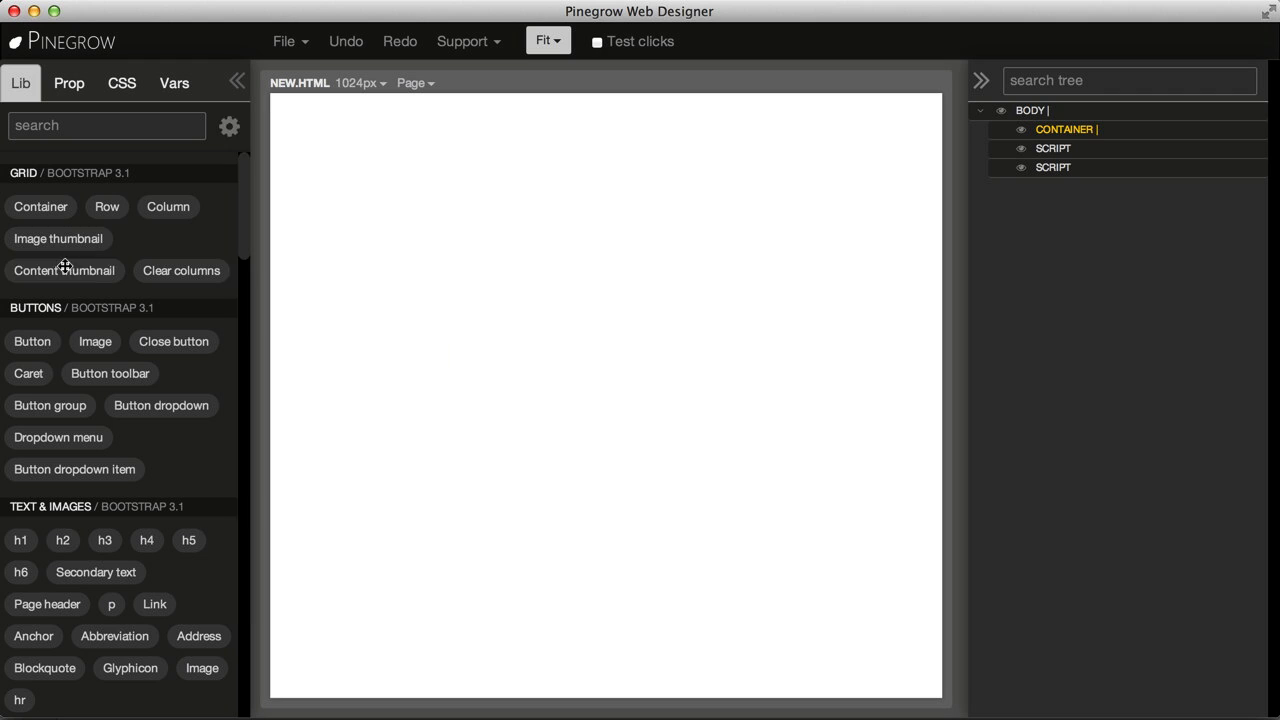
pyautogui.moveTo(520, 166)
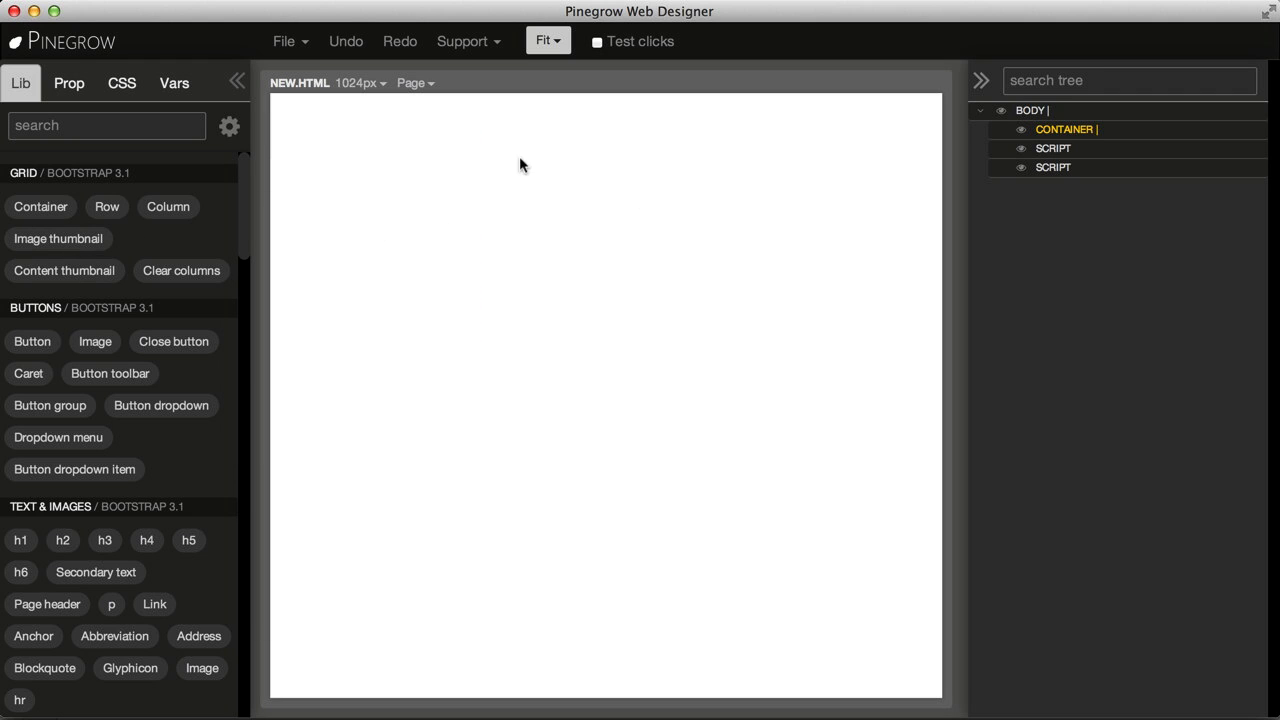
pyautogui.moveTo(840, 164)
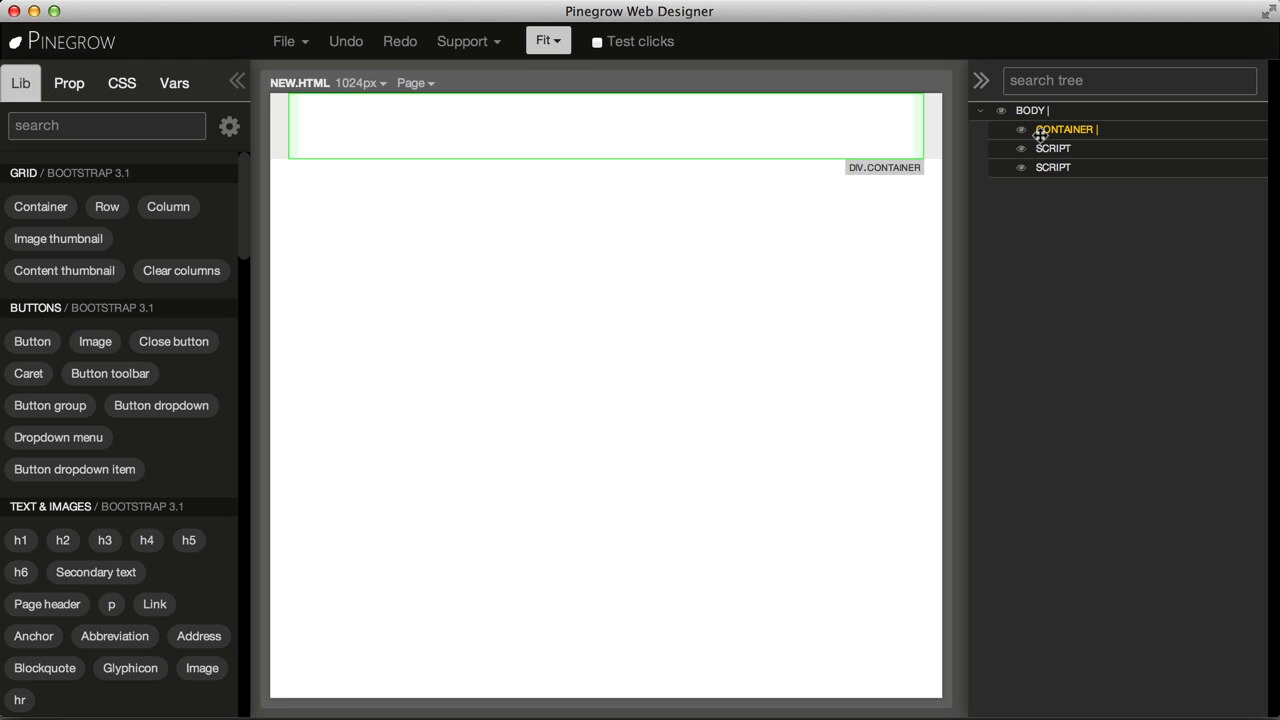
pyautogui.moveTo(472, 284)
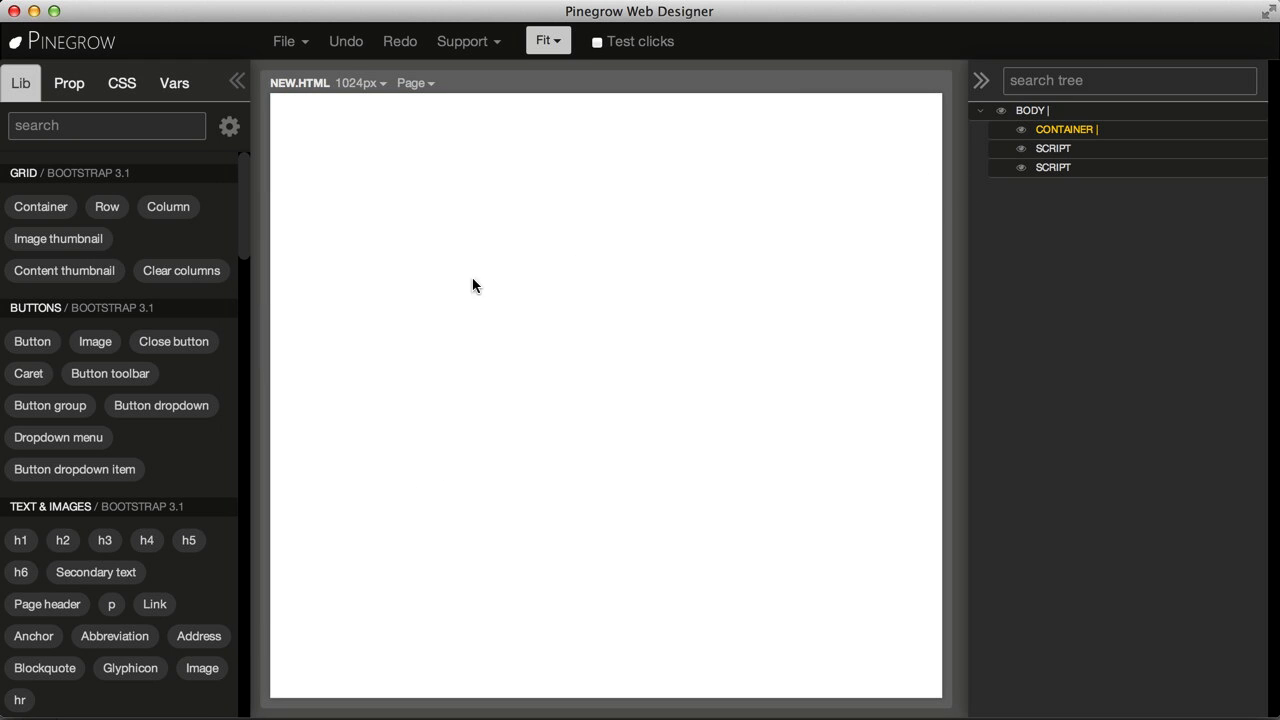
pyautogui.moveTo(108, 206)
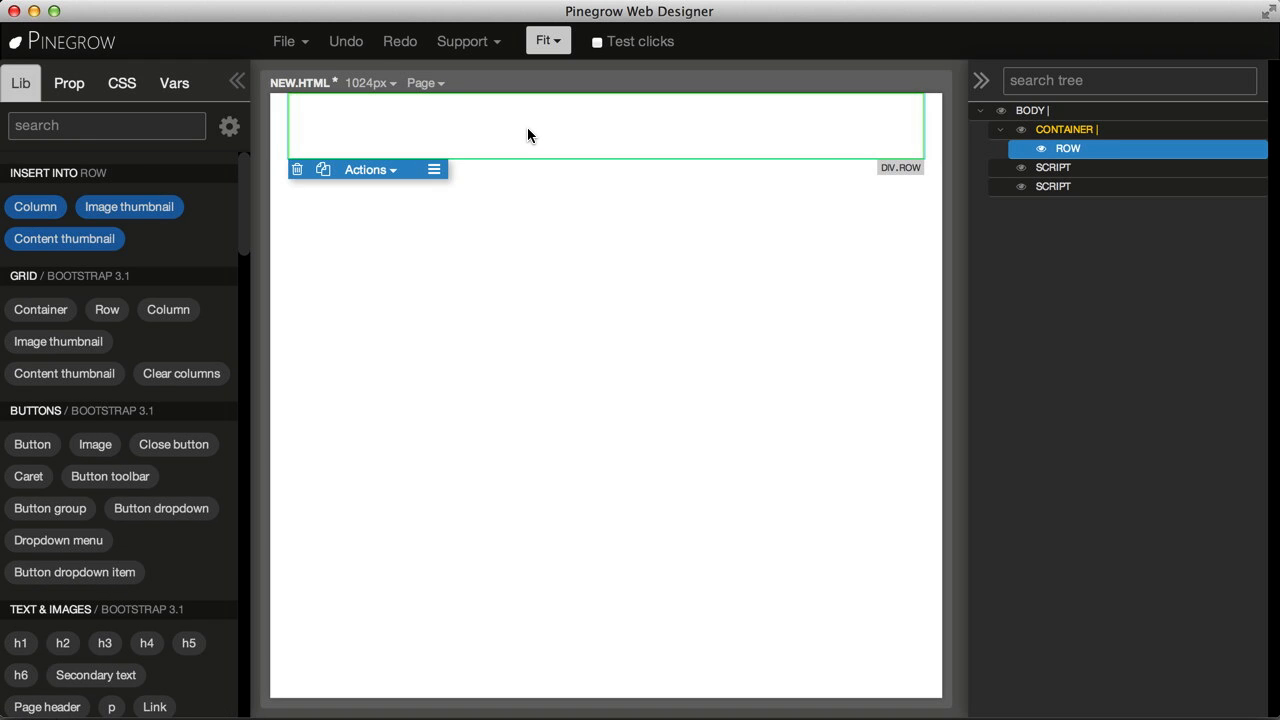
pyautogui.moveTo(128, 206)
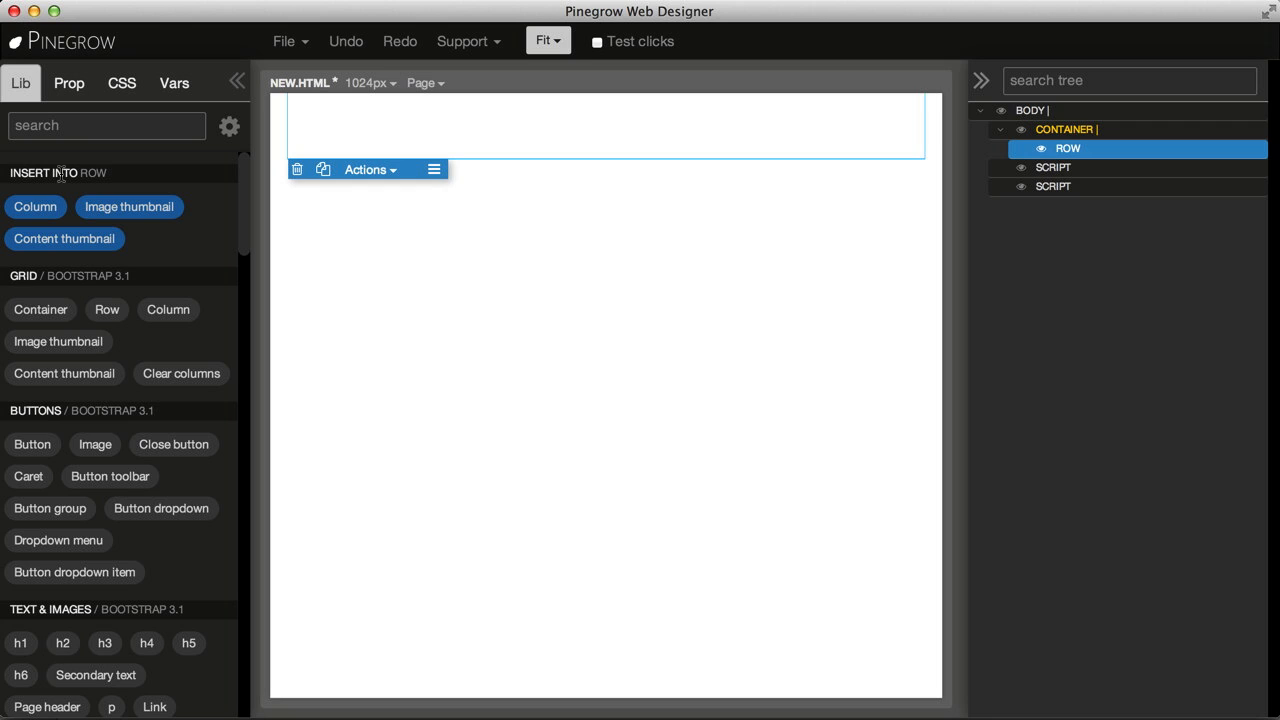
pyautogui.moveTo(344, 176)
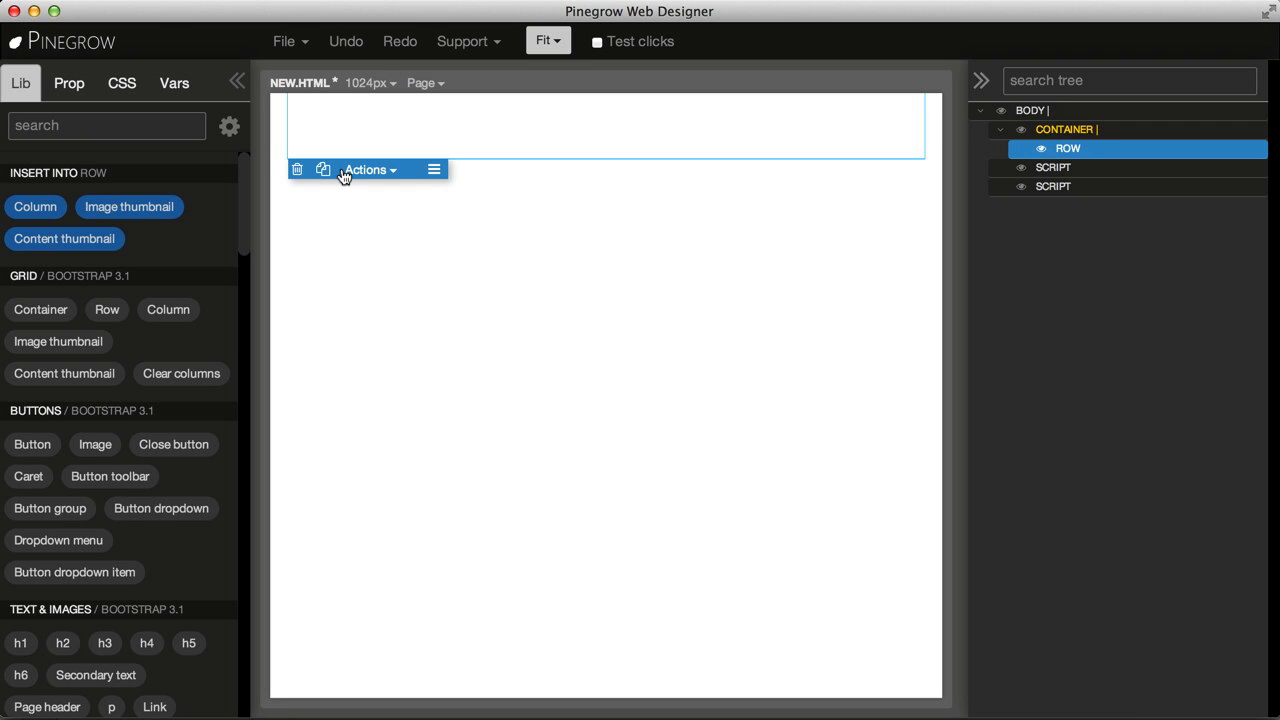
pyautogui.moveTo(448, 140)
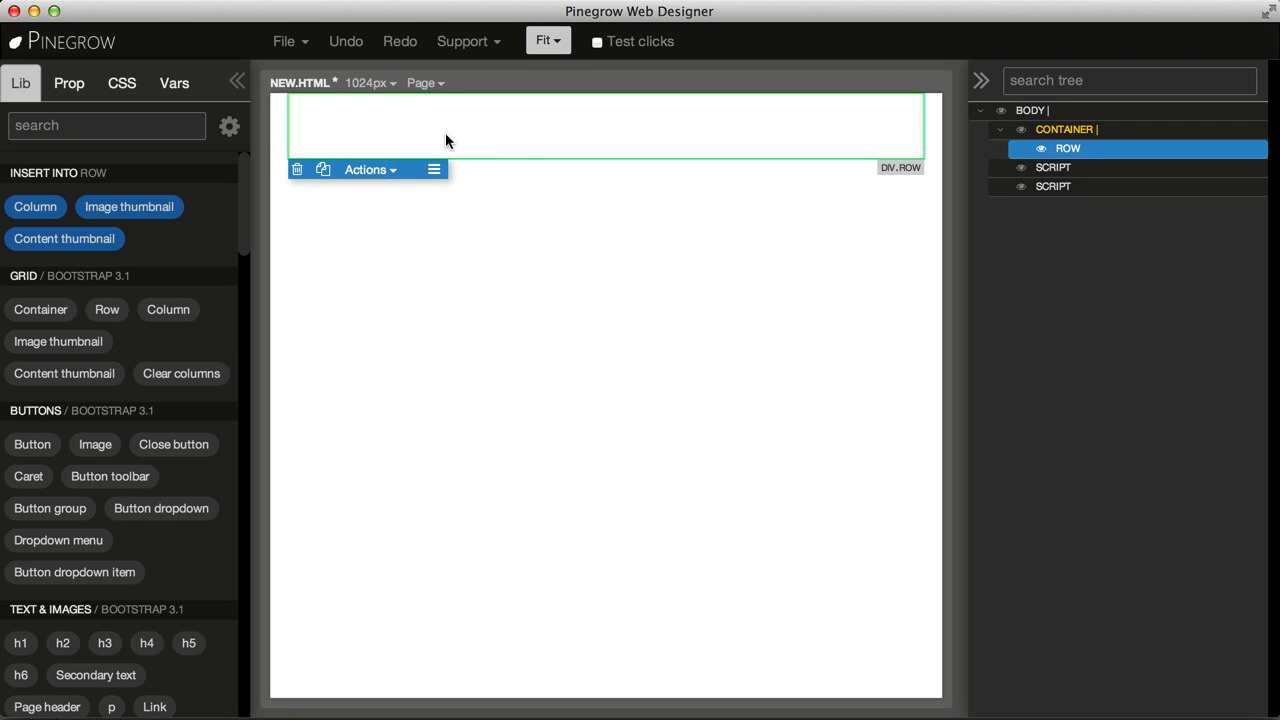
pyautogui.moveTo(1128, 148)
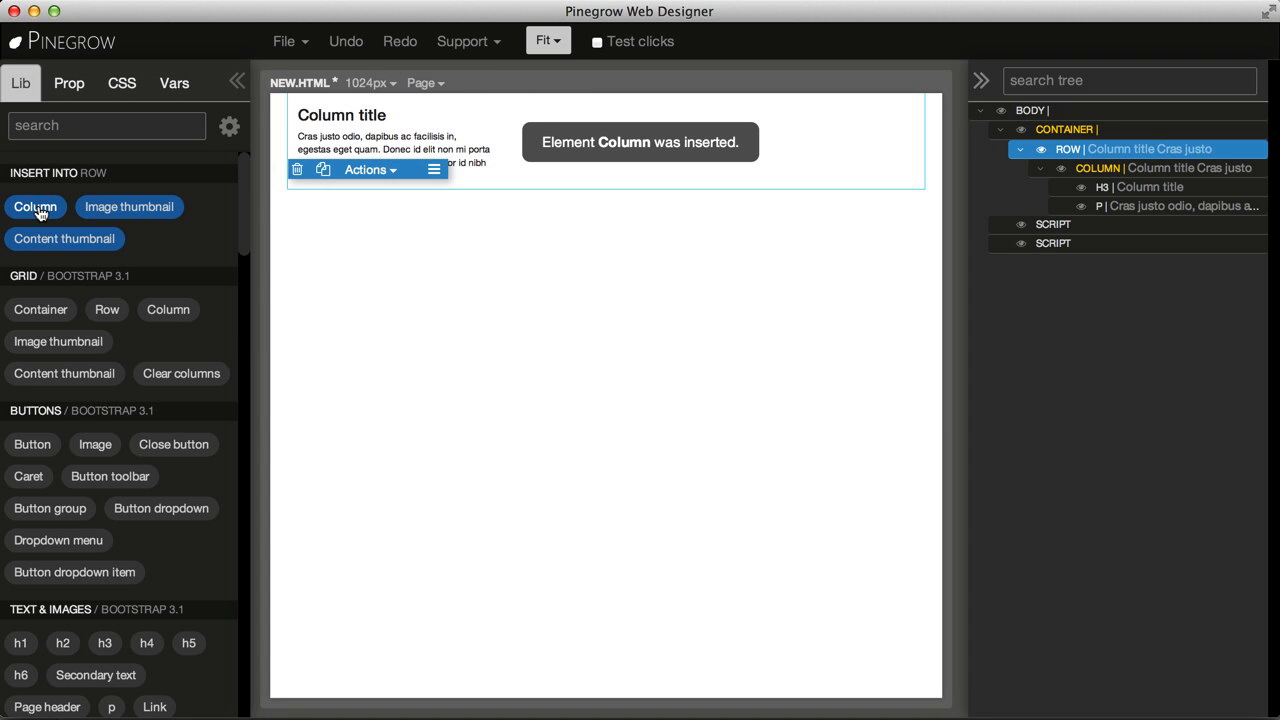
# Add further columns so the row holds three titled text columns.
pyautogui.click(36, 206)
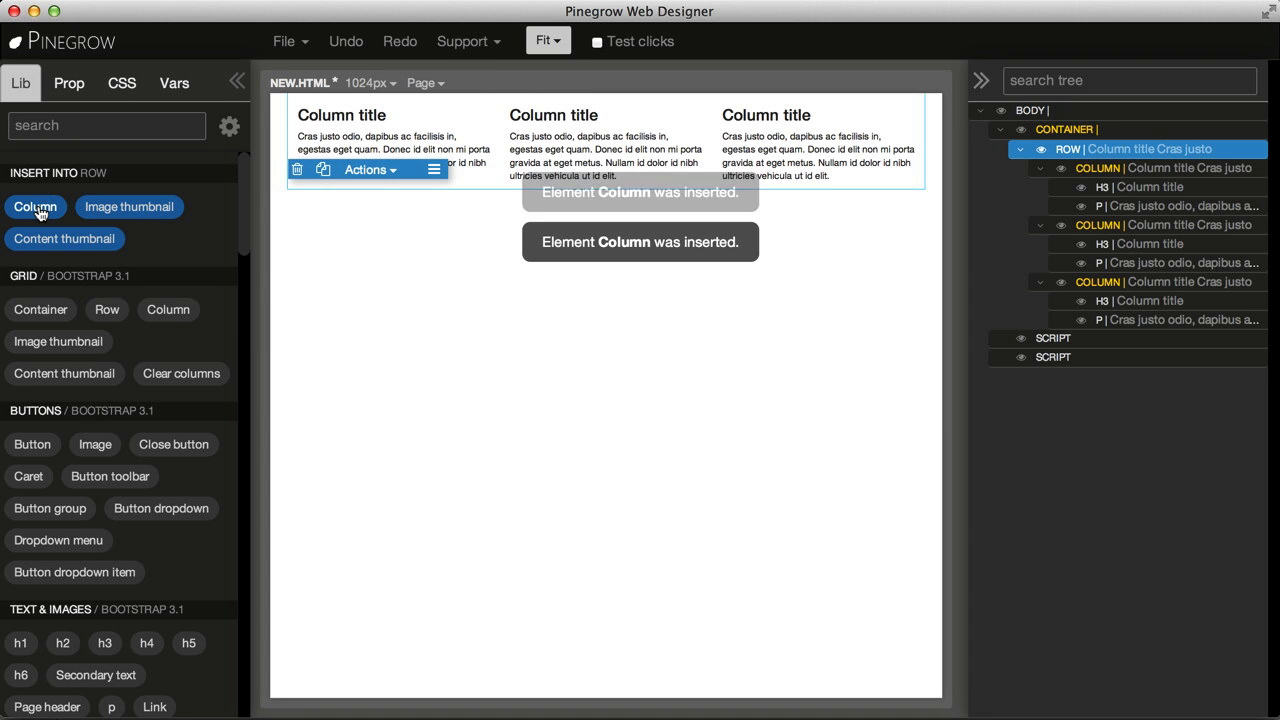
pyautogui.click(64, 238)
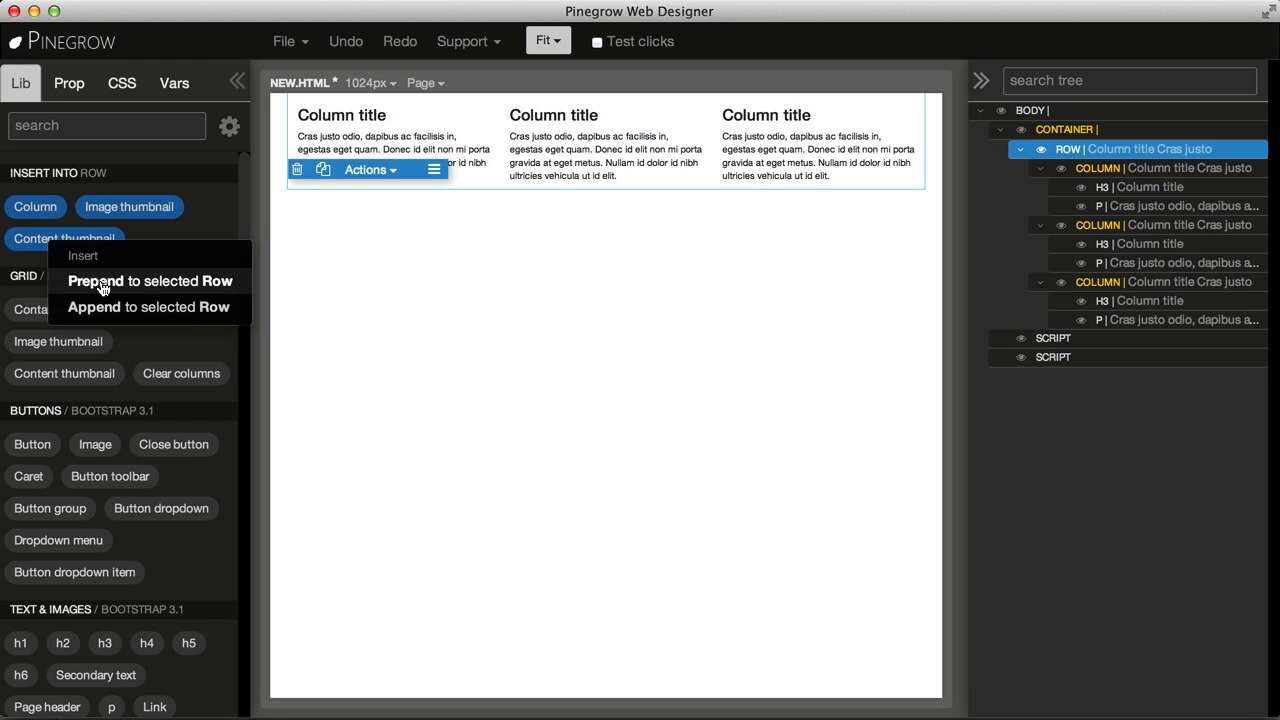
pyautogui.moveTo(150, 288)
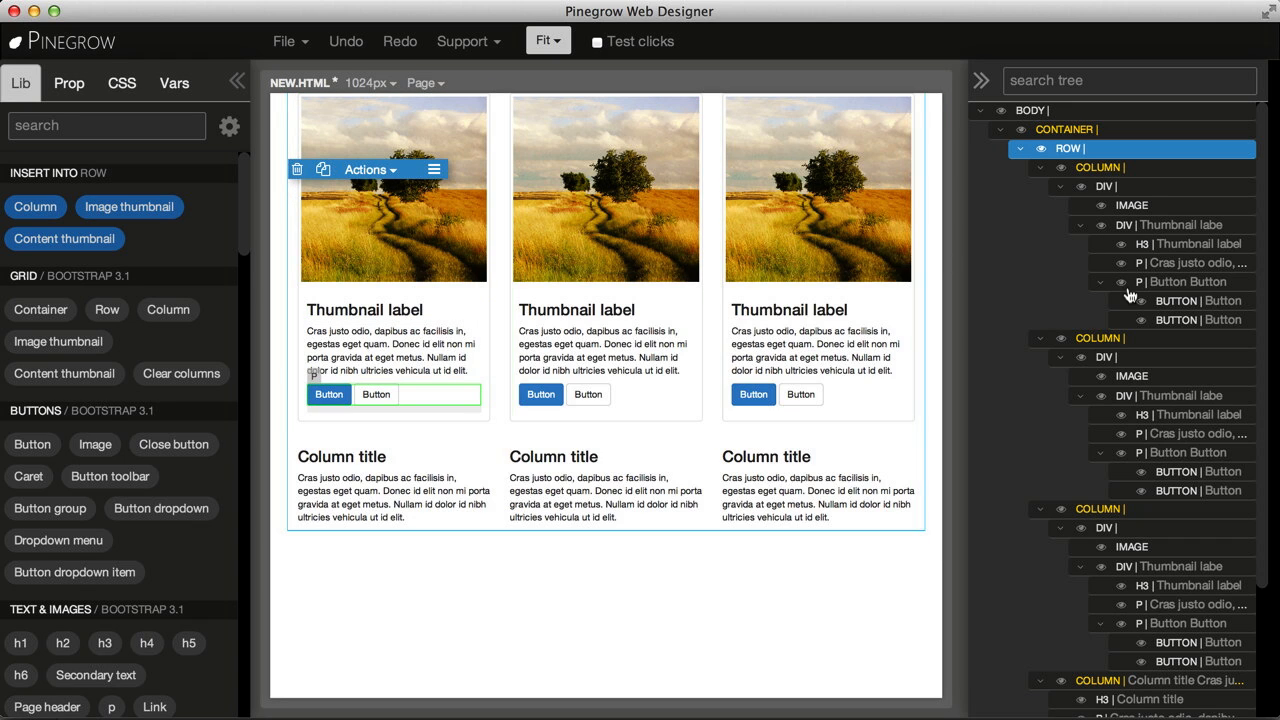
pyautogui.moveTo(1126, 292)
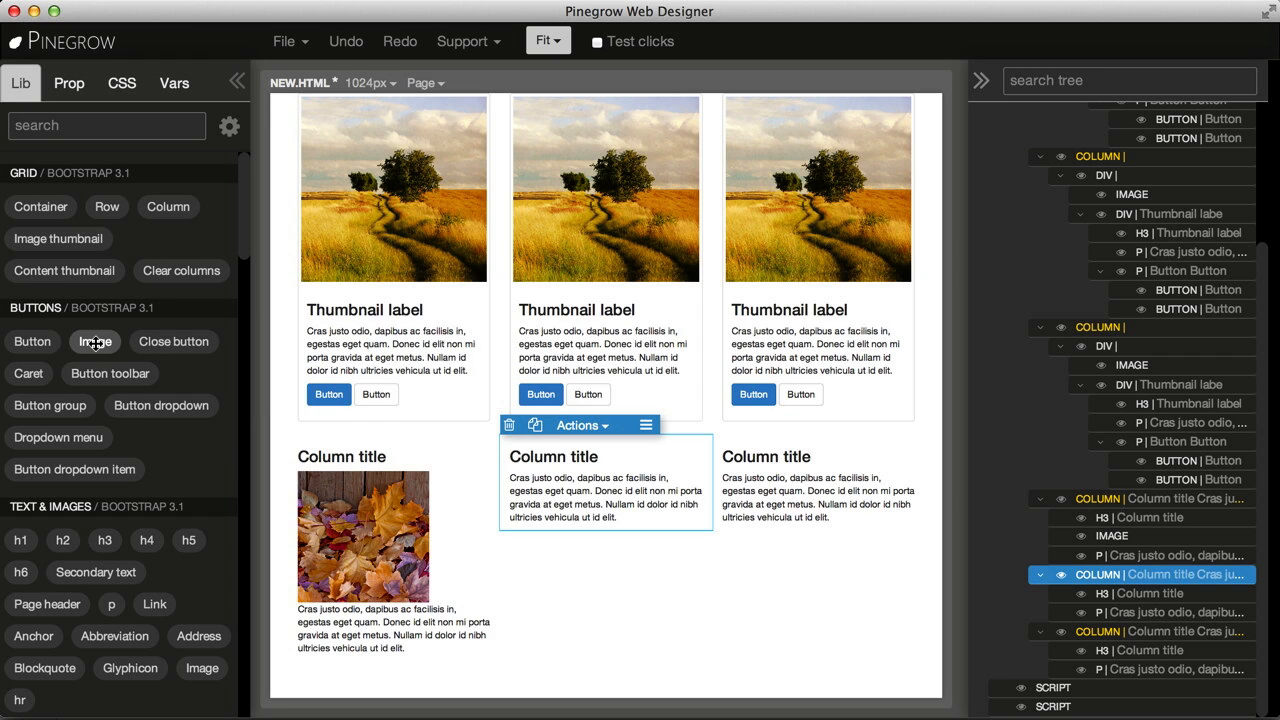
# Prepend an Image element to the middle column, above its title.
pyautogui.click(96, 340)
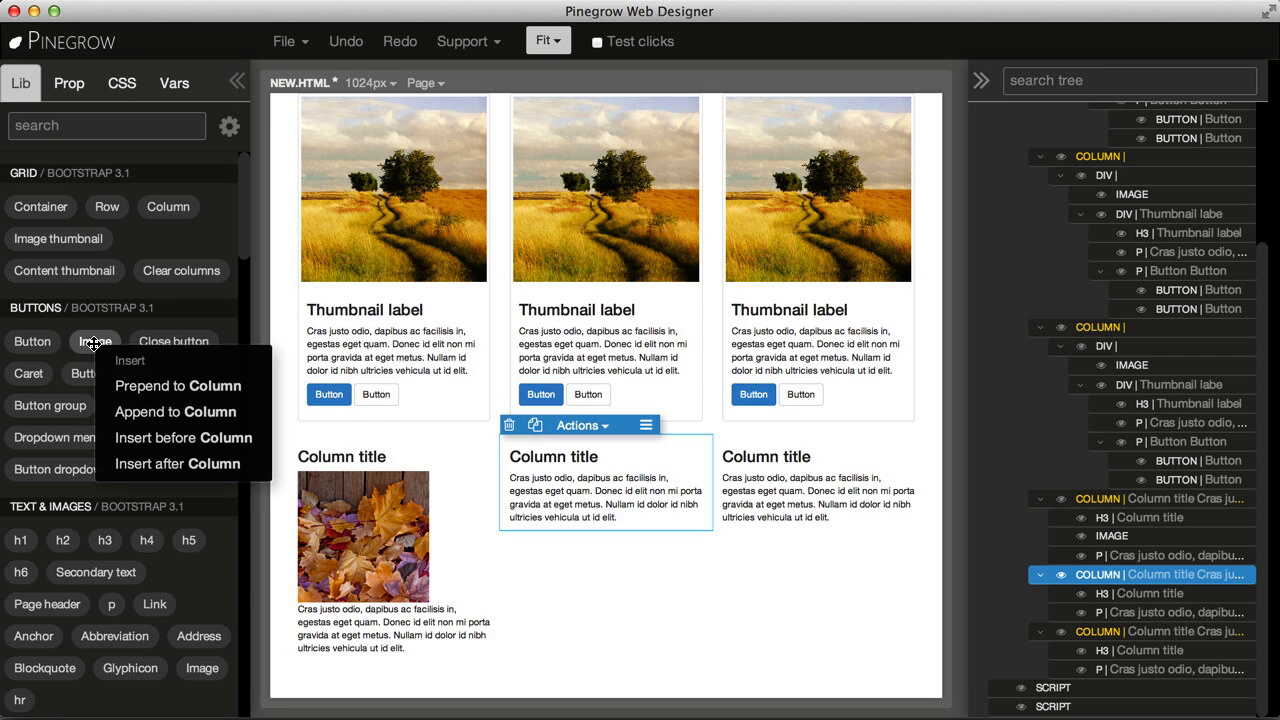
pyautogui.moveTo(148, 388)
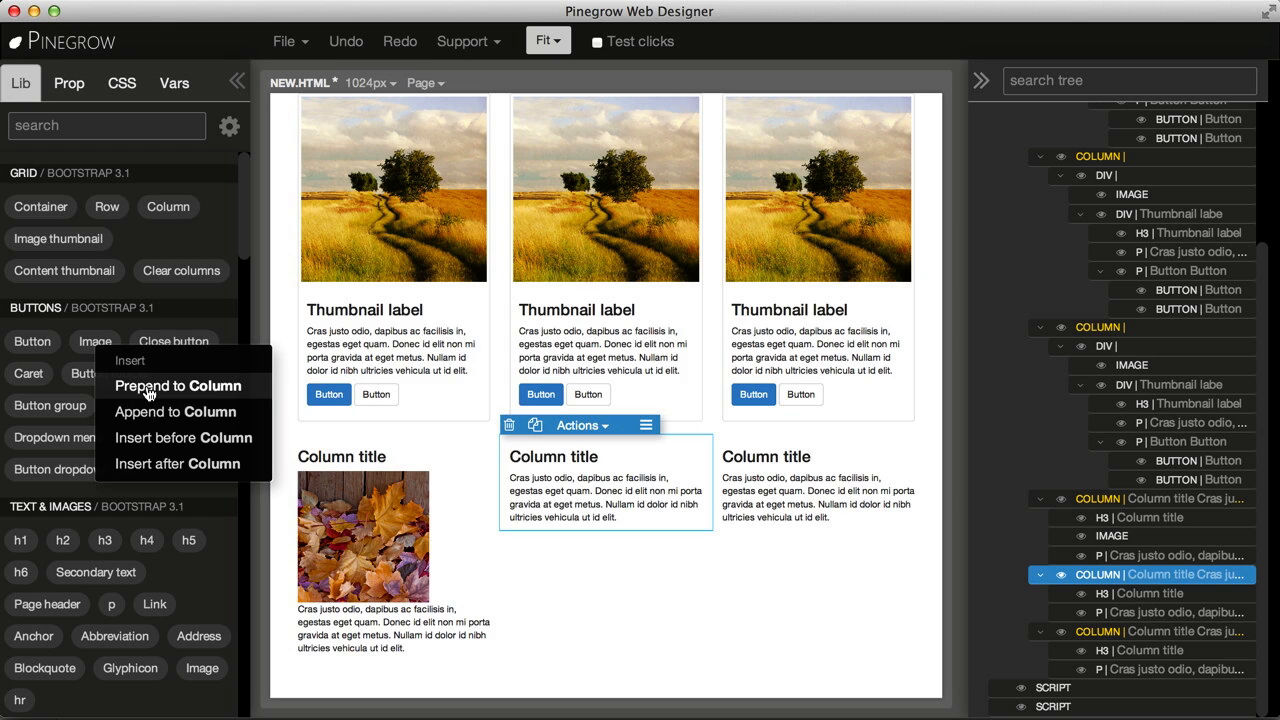
pyautogui.moveTo(176, 412)
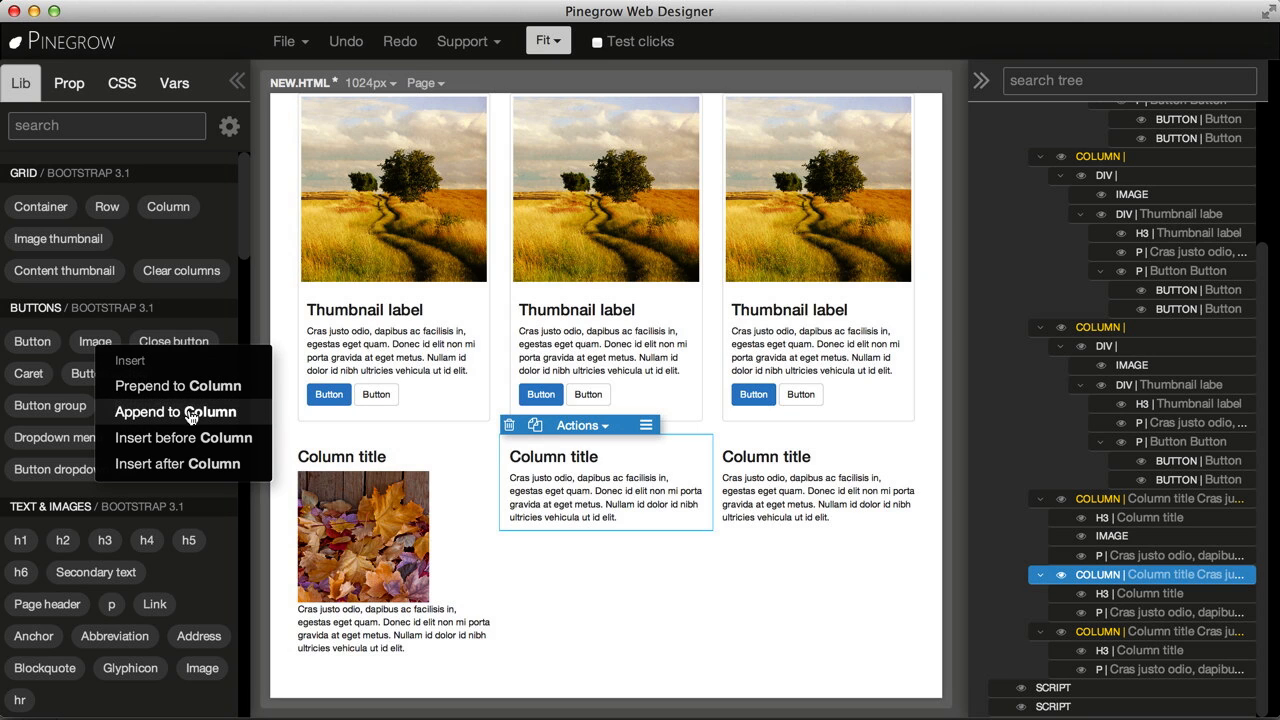
pyautogui.moveTo(218, 432)
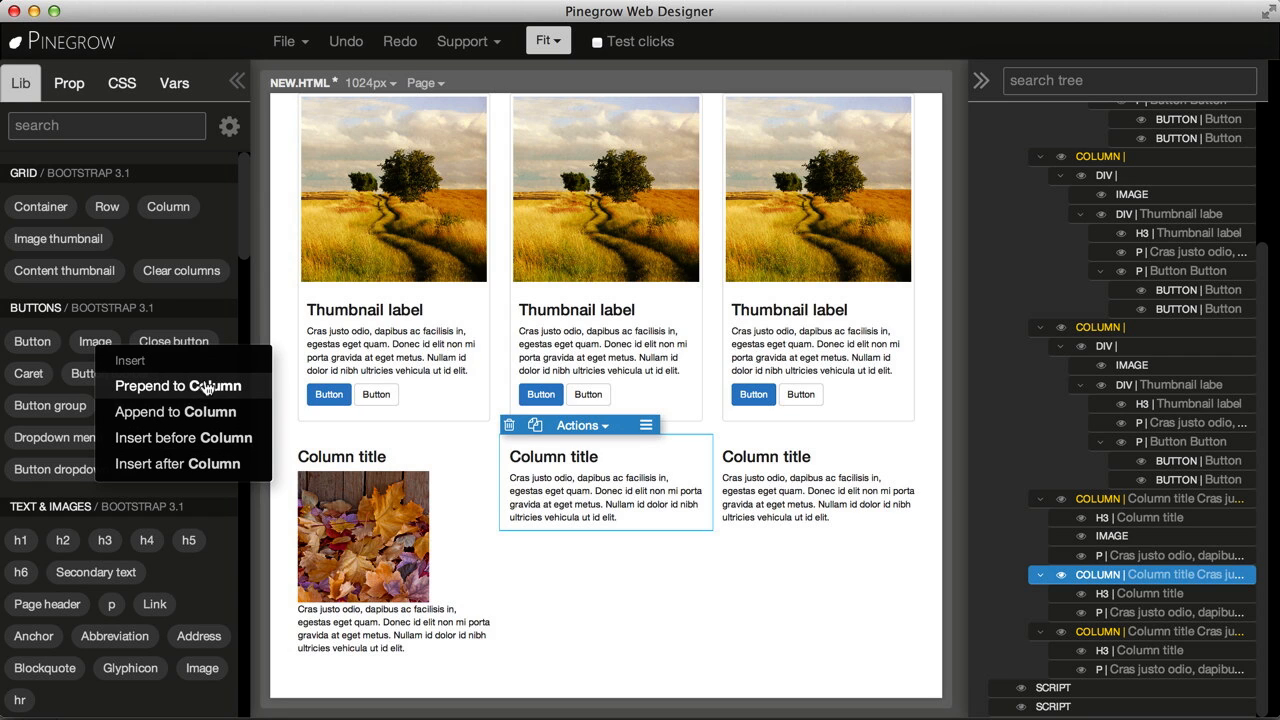
pyautogui.click(176, 384)
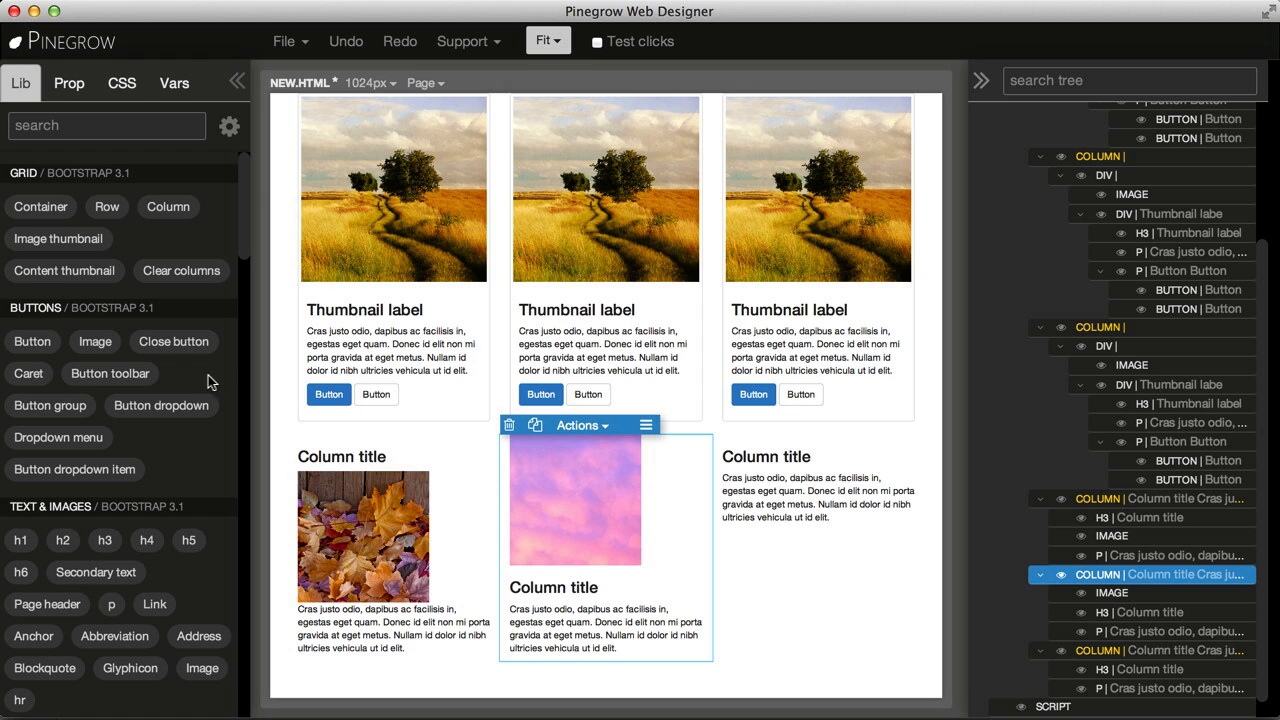
# Search the Lib for 'nav' and place a Bootstrap navigation bar at the top of the page.
pyautogui.click(106, 124)
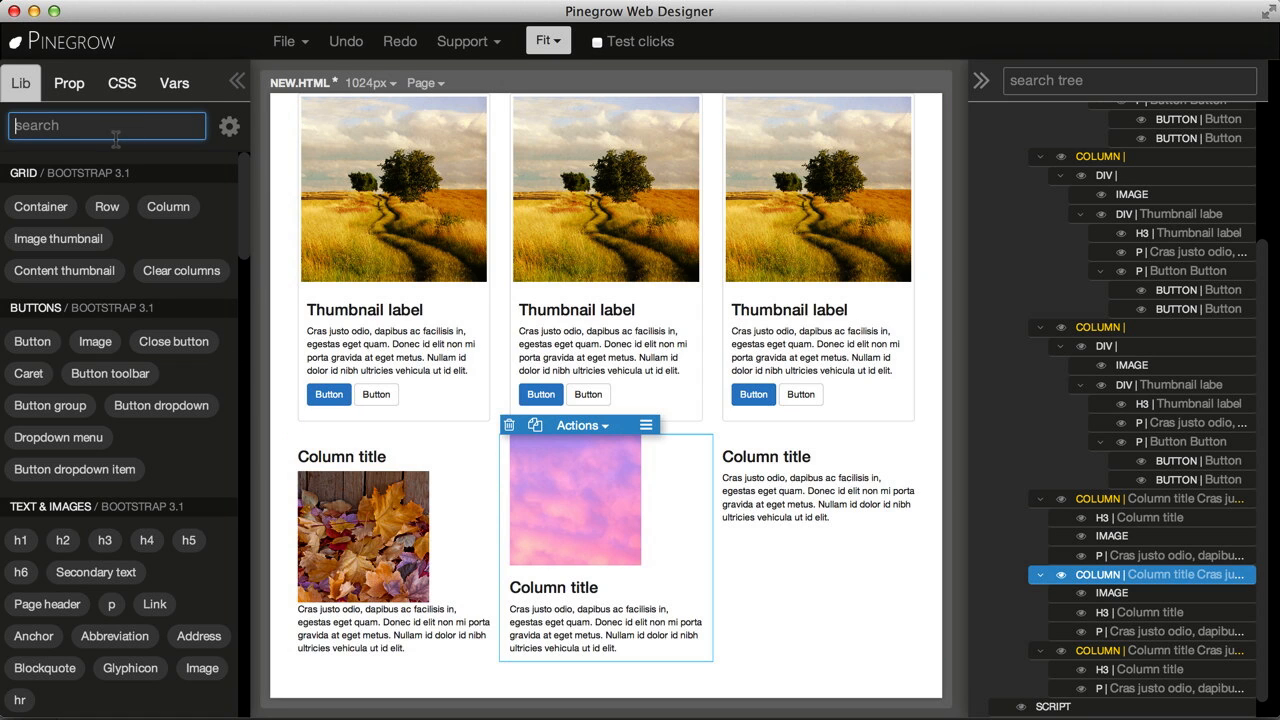
pyautogui.write('nav')
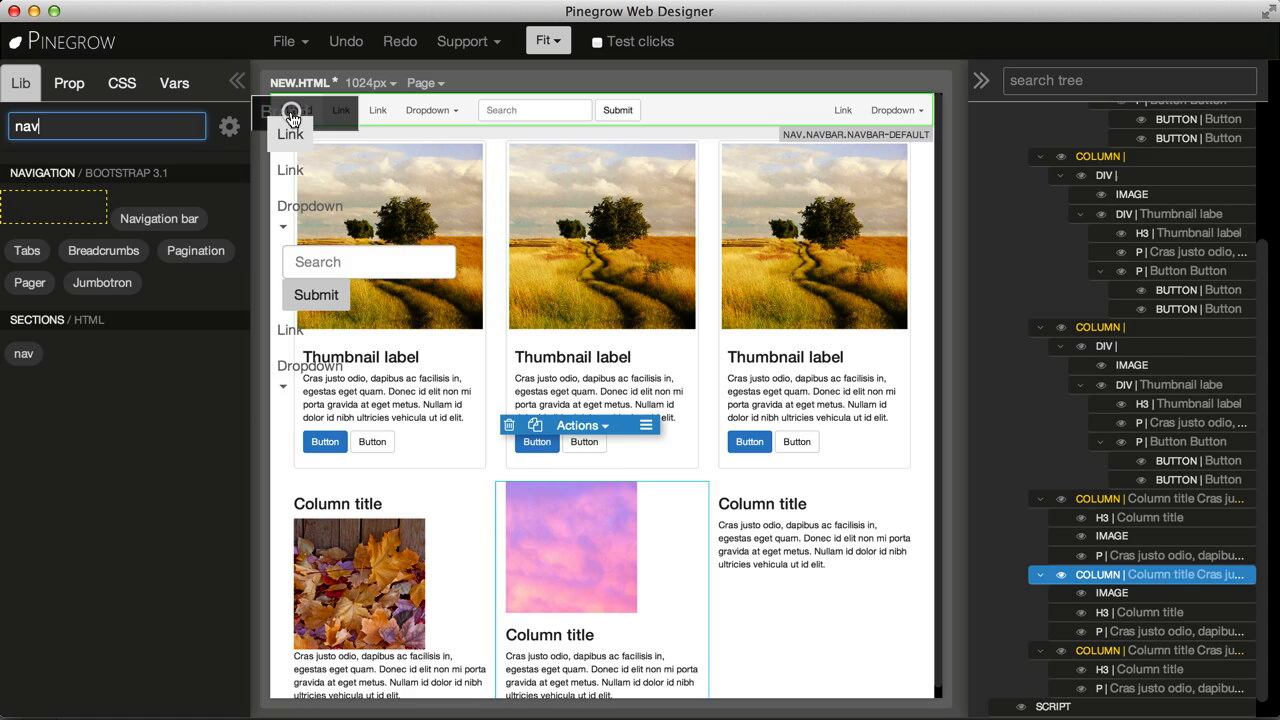
pyautogui.click(290, 110)
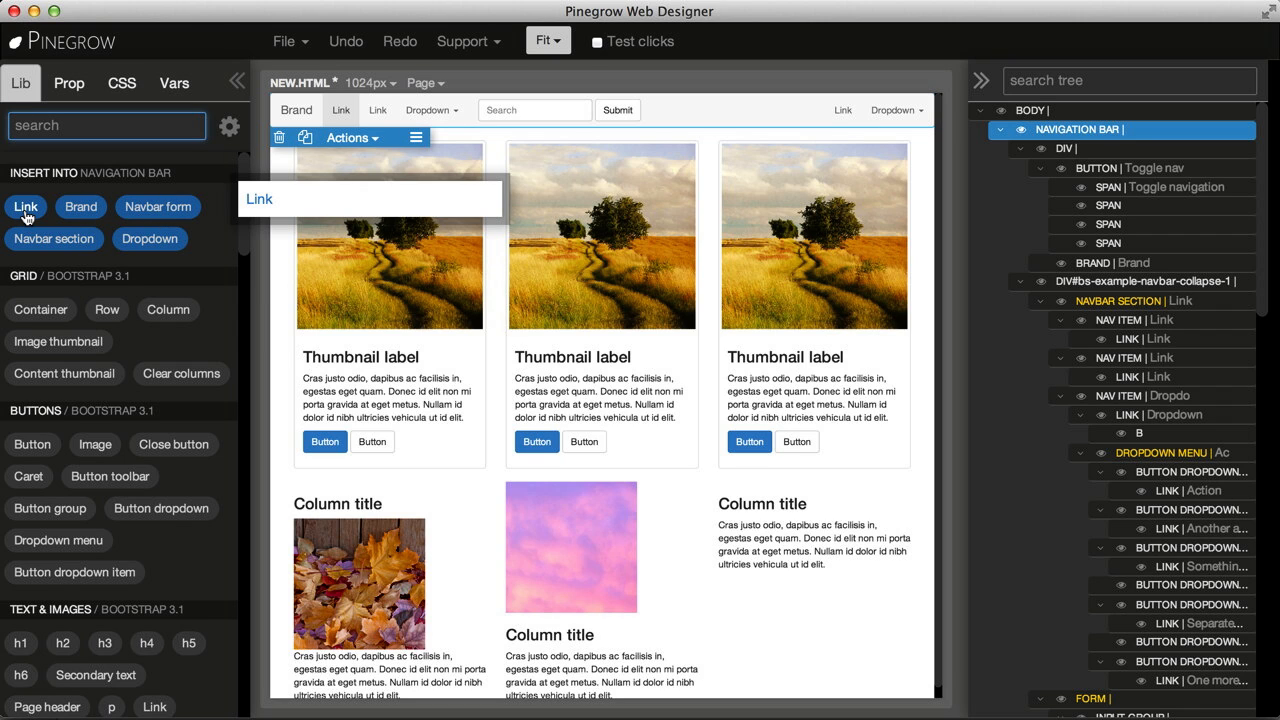
pyautogui.moveTo(28, 214)
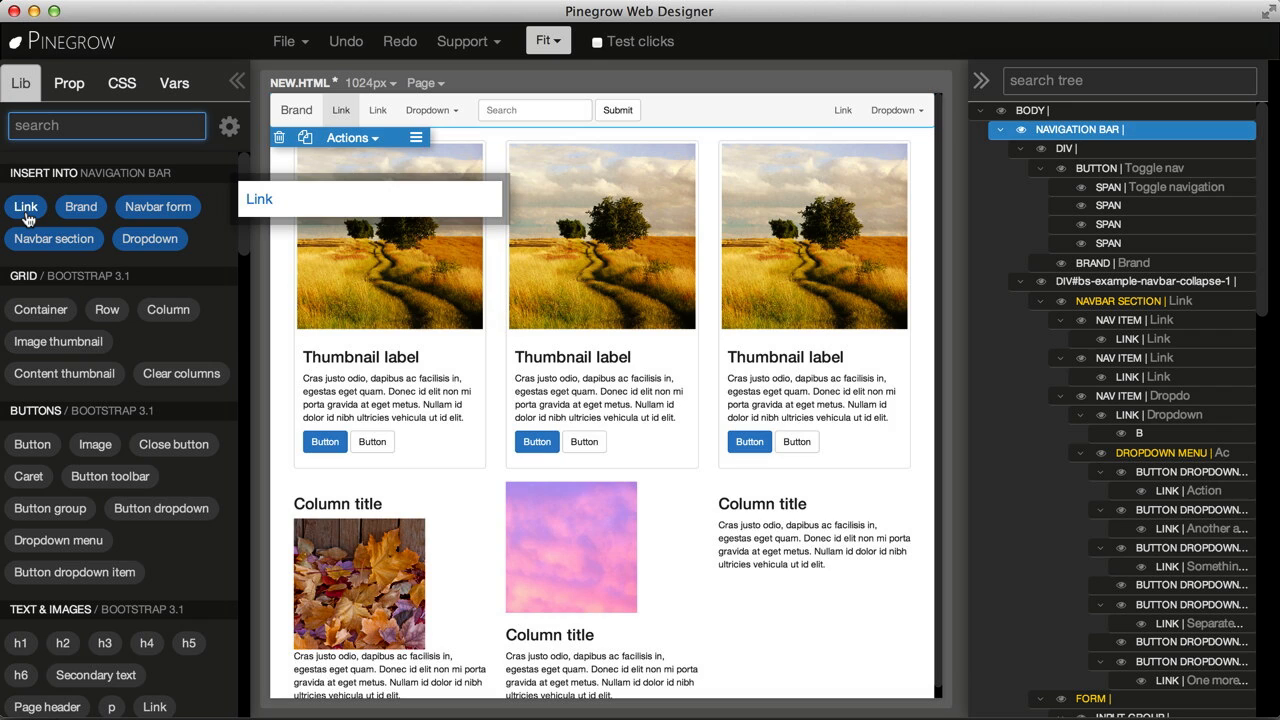
pyautogui.moveTo(26, 212)
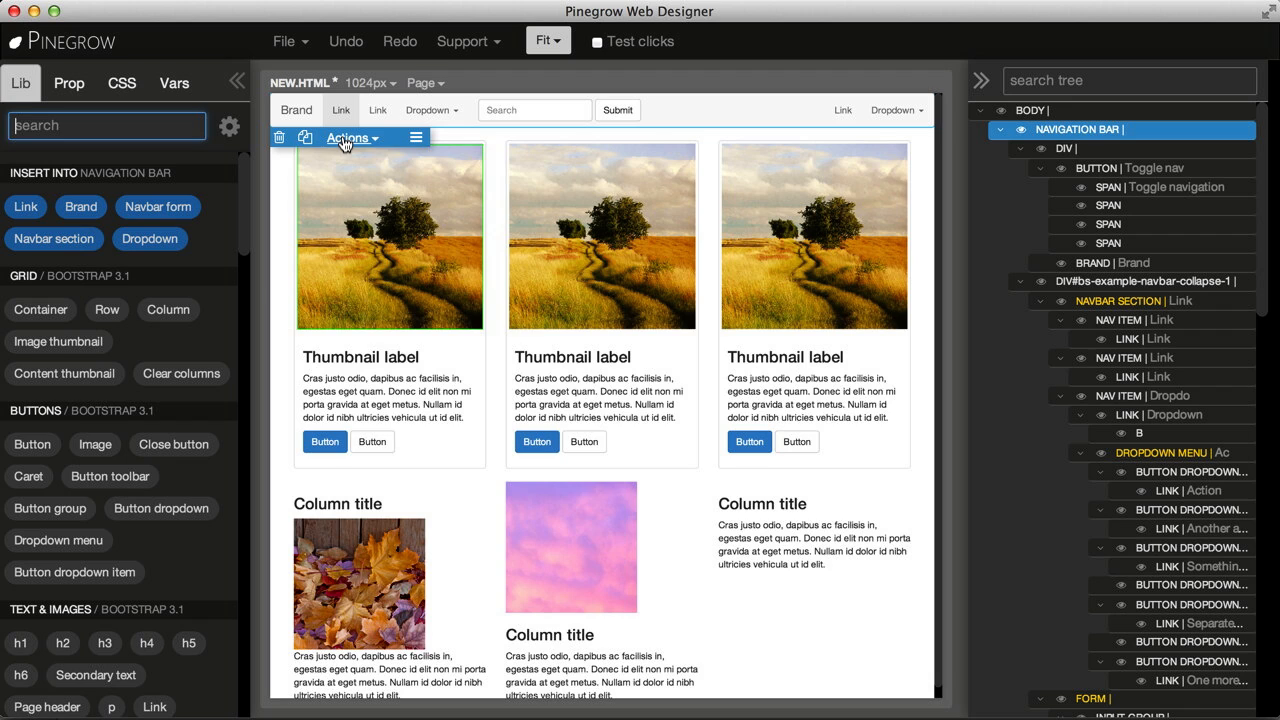
# Insert a second Dropdown into the navbar via Actions and select it.
pyautogui.click(348, 136)
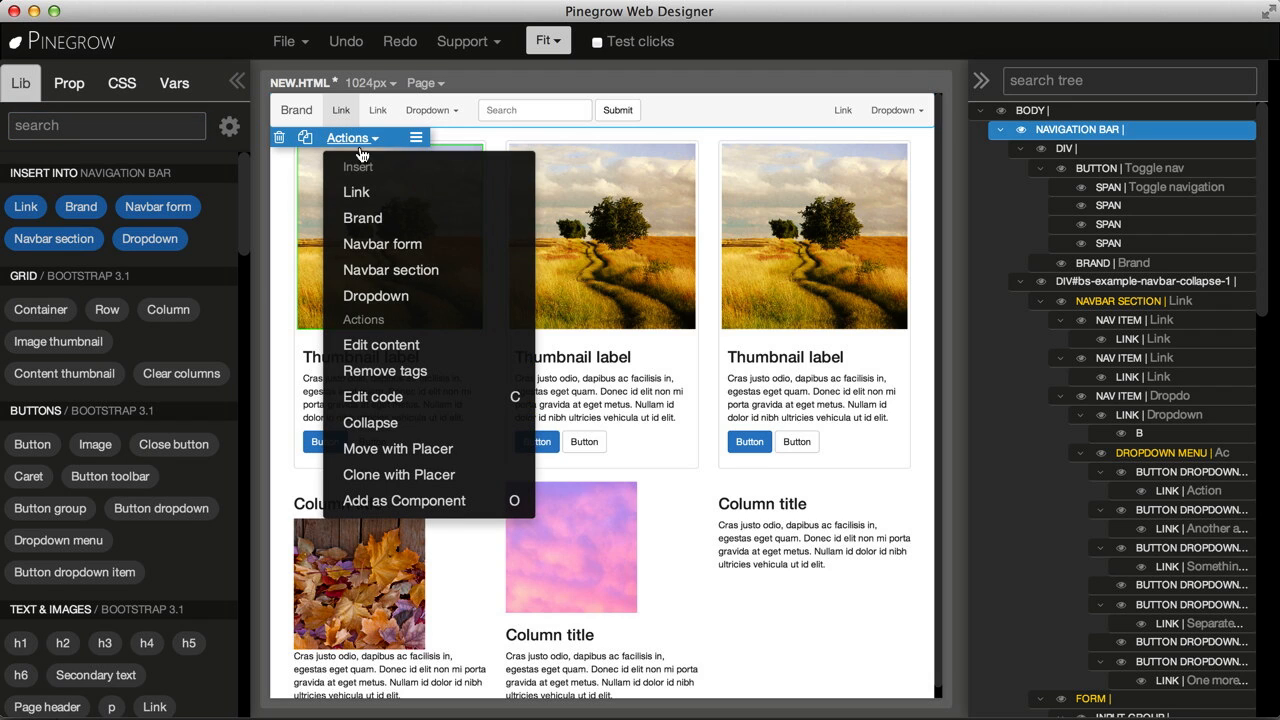
pyautogui.moveTo(390, 296)
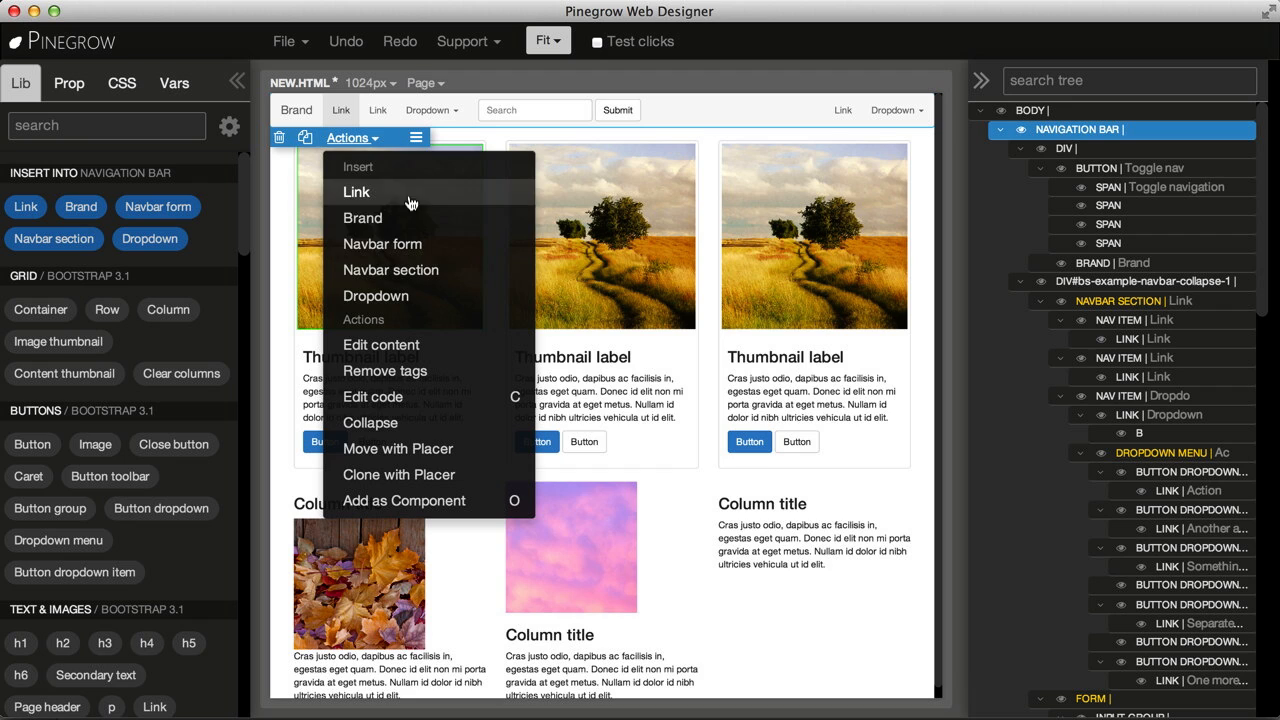
pyautogui.click(376, 296)
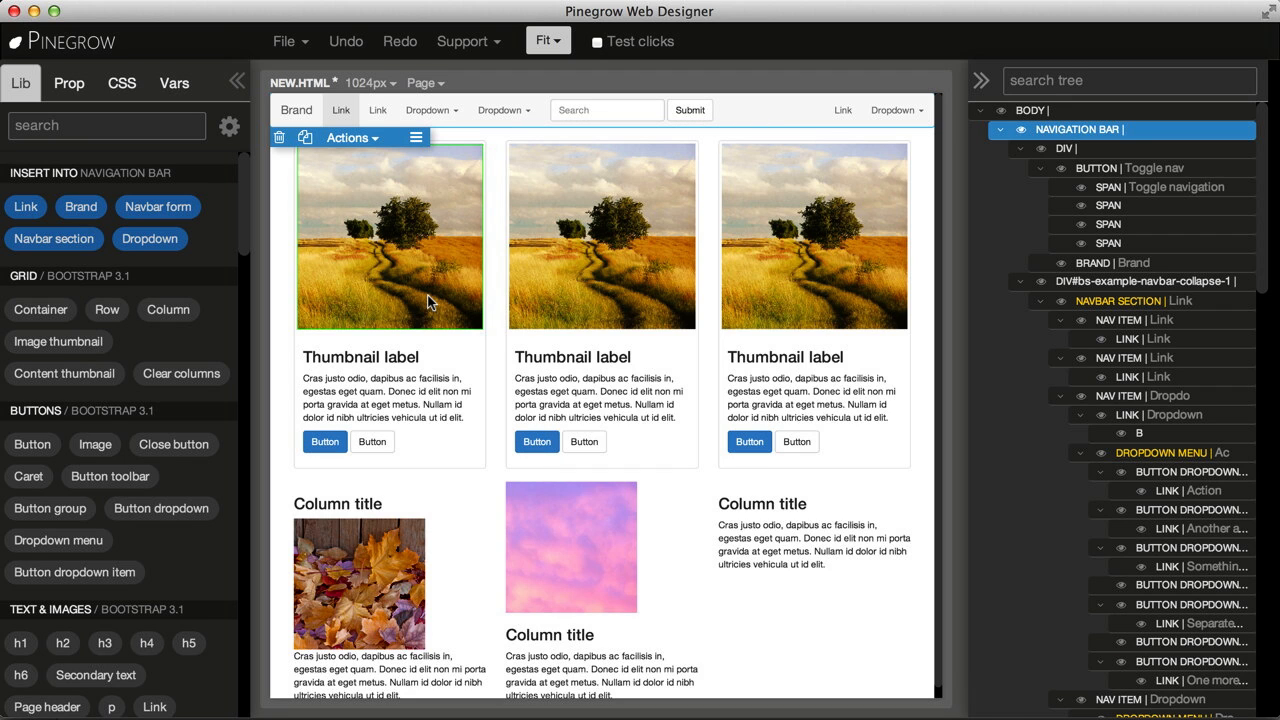
pyautogui.moveTo(476, 218)
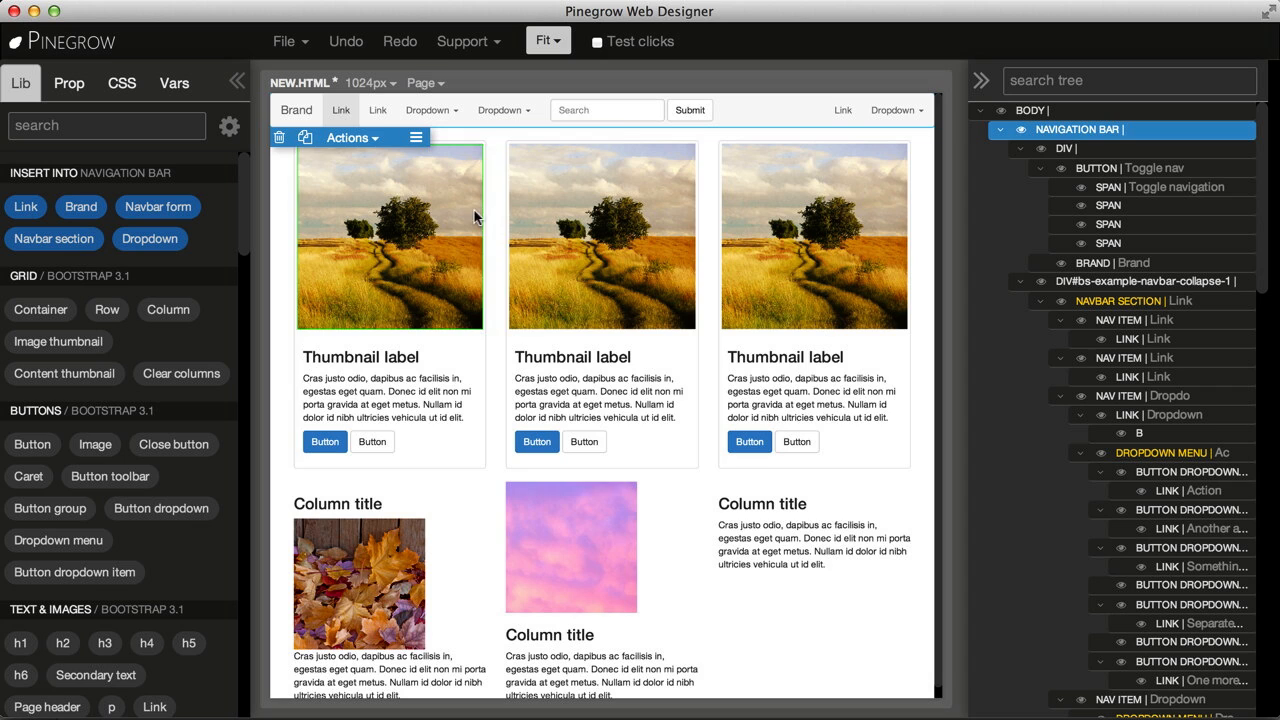
pyautogui.click(500, 108)
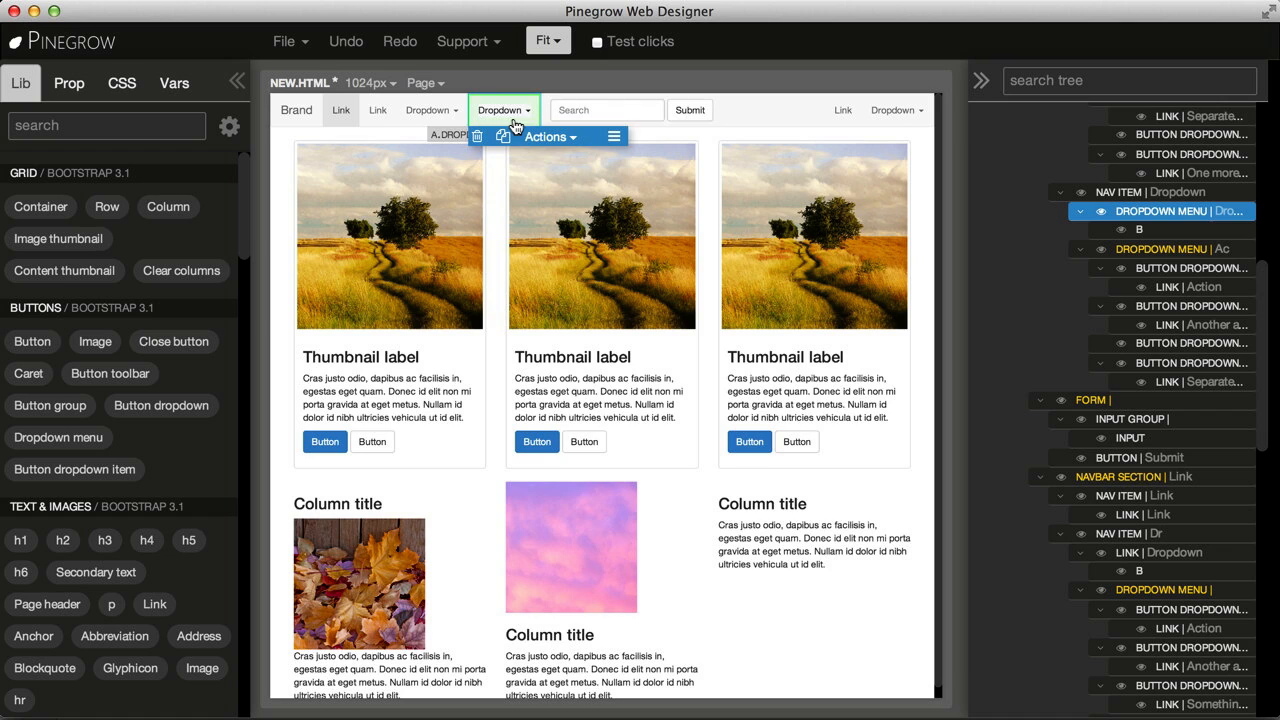
# Toggle Test clicks and select the second dropdown's menu.
pyautogui.click(596, 40)
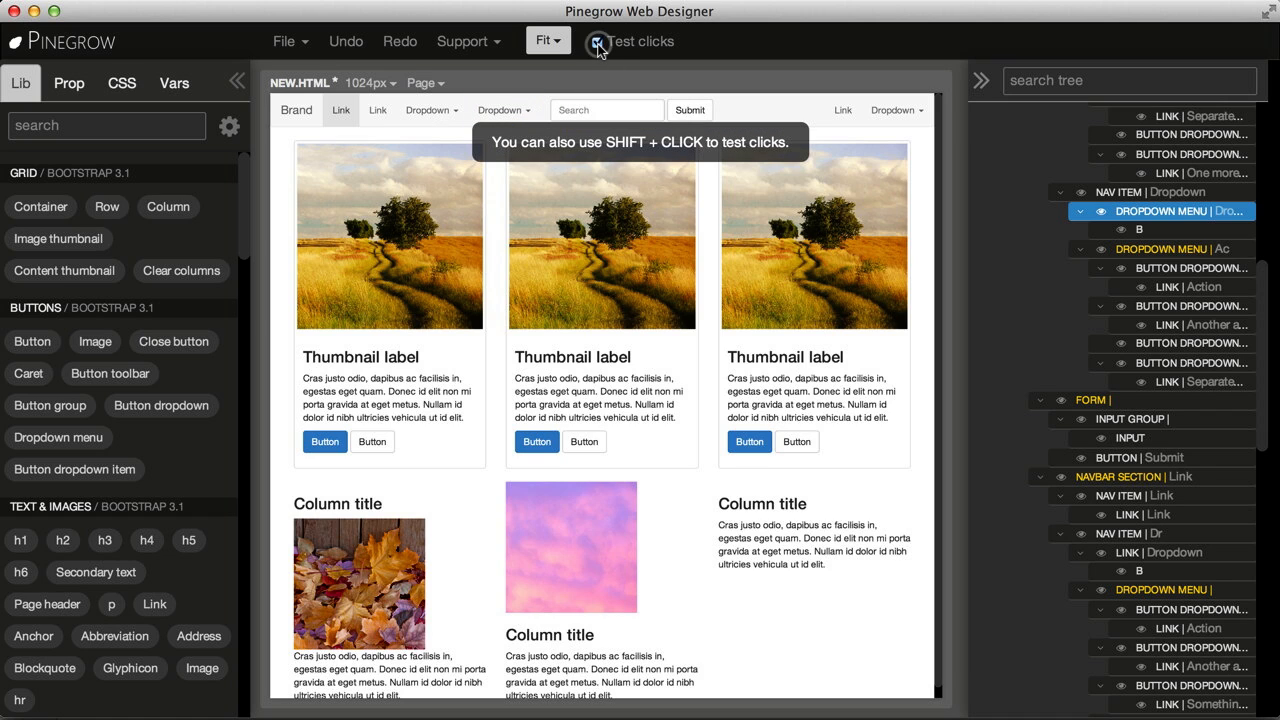
pyautogui.click(596, 40)
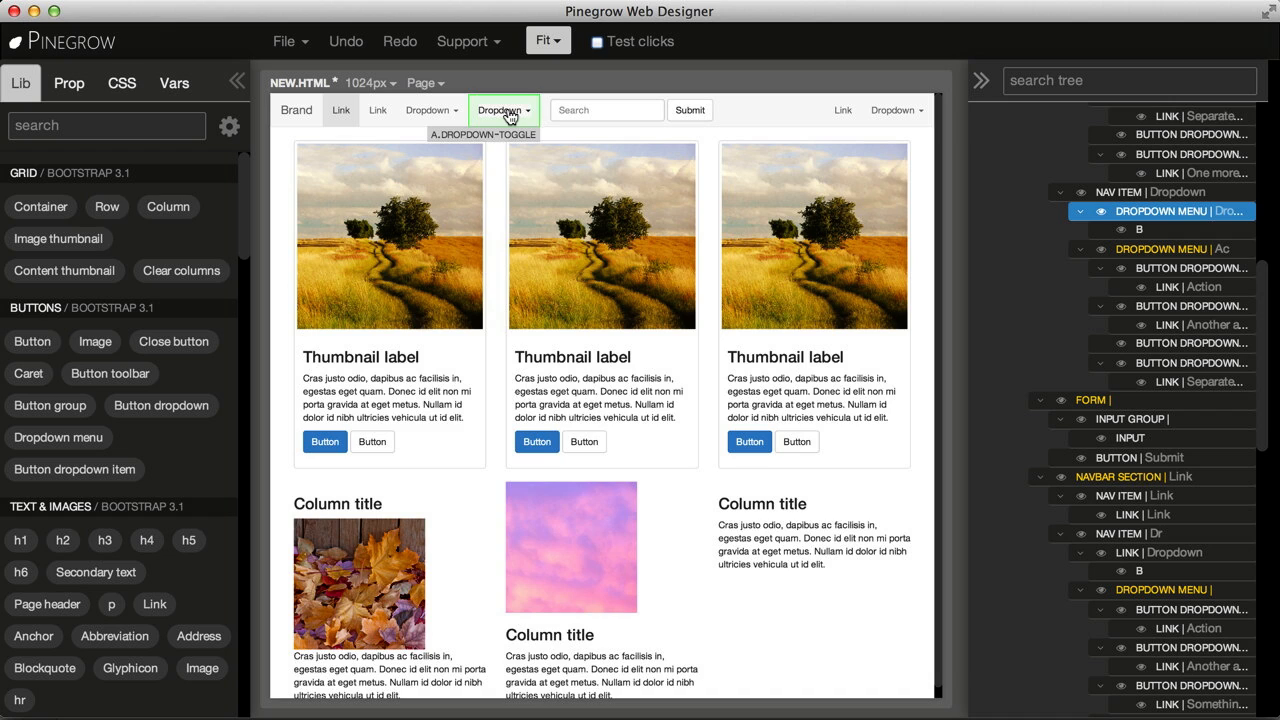
pyautogui.click(504, 110)
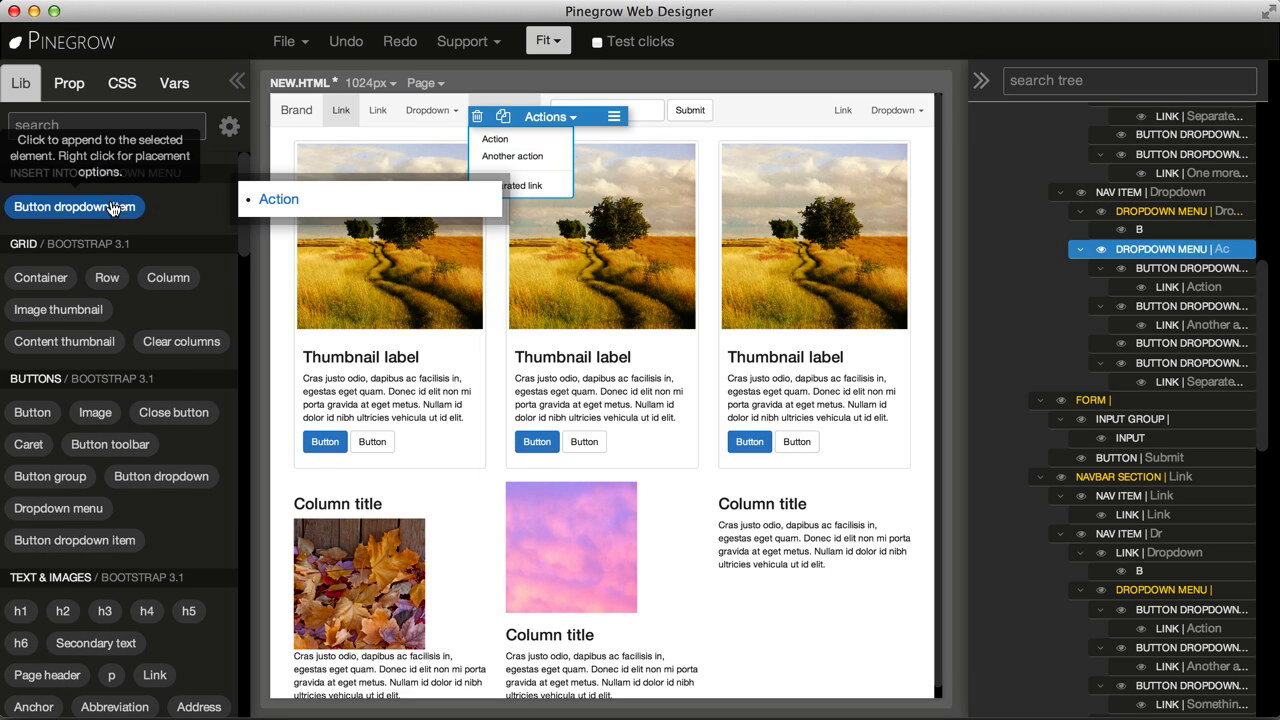
# Add two Button dropdown items to that menu and review its Actions options.
pyautogui.click(72, 206)
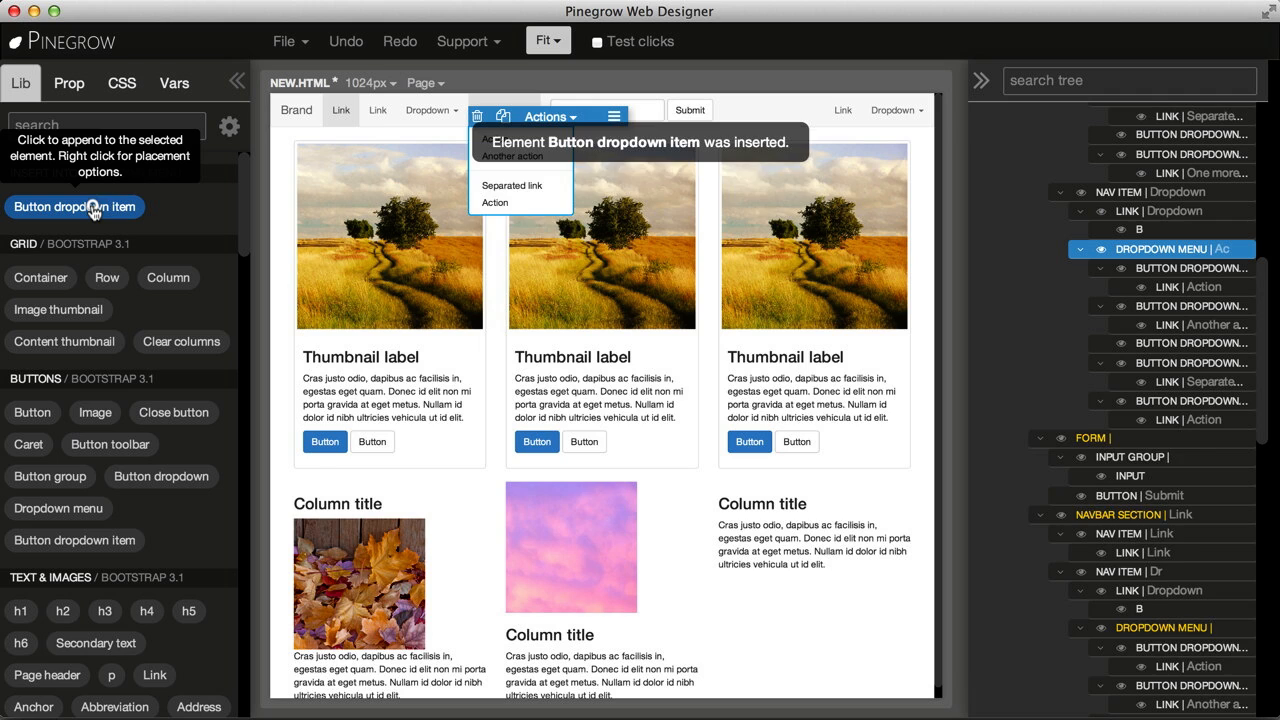
pyautogui.click(550, 116)
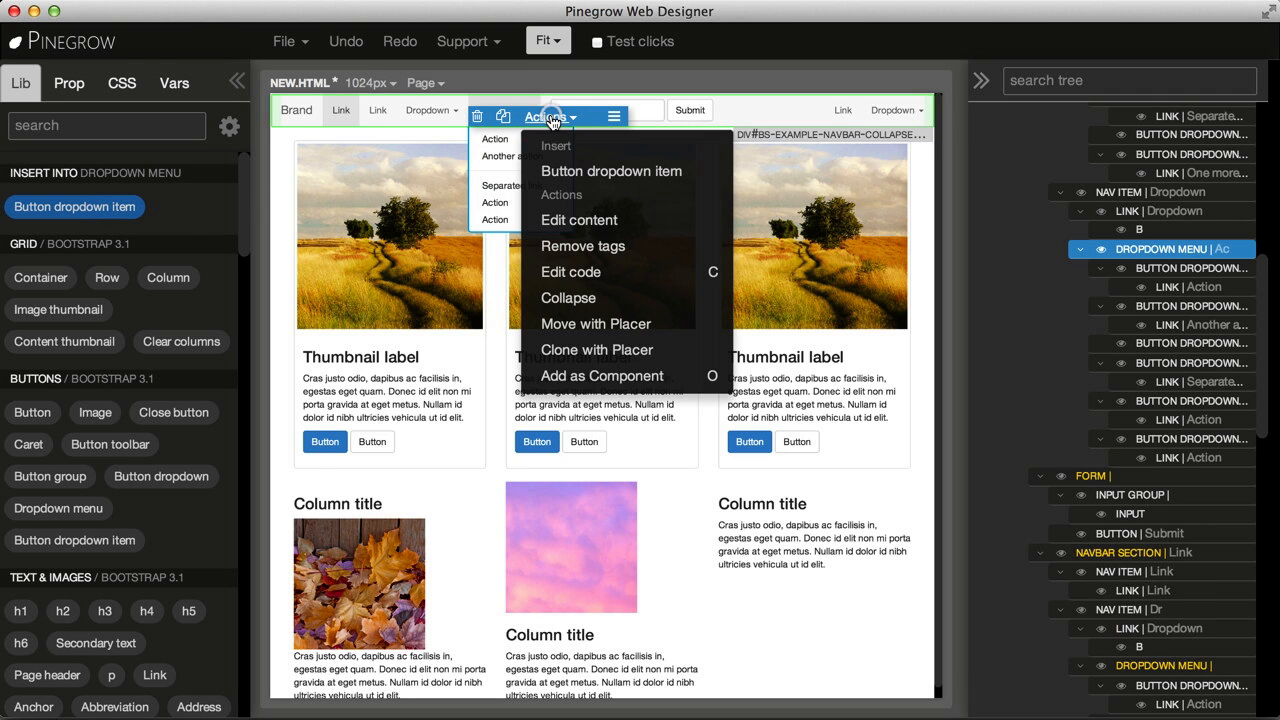
pyautogui.click(610, 170)
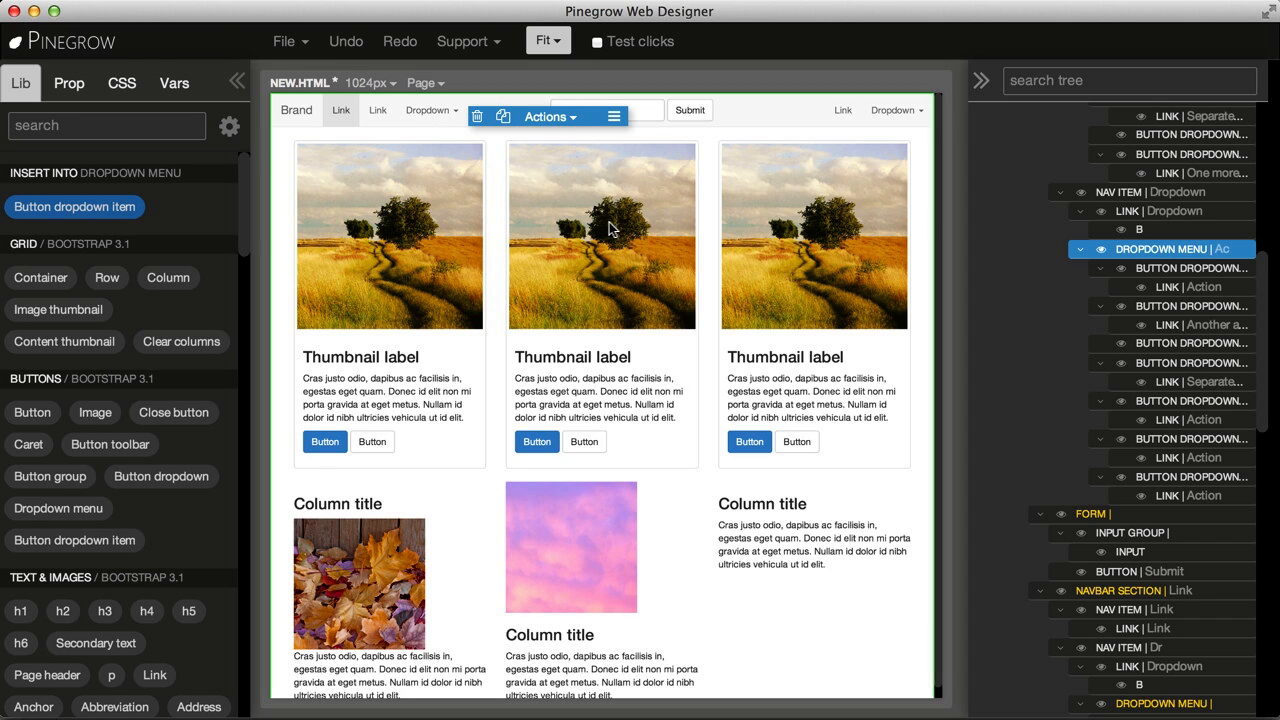
pyautogui.scroll(-3)
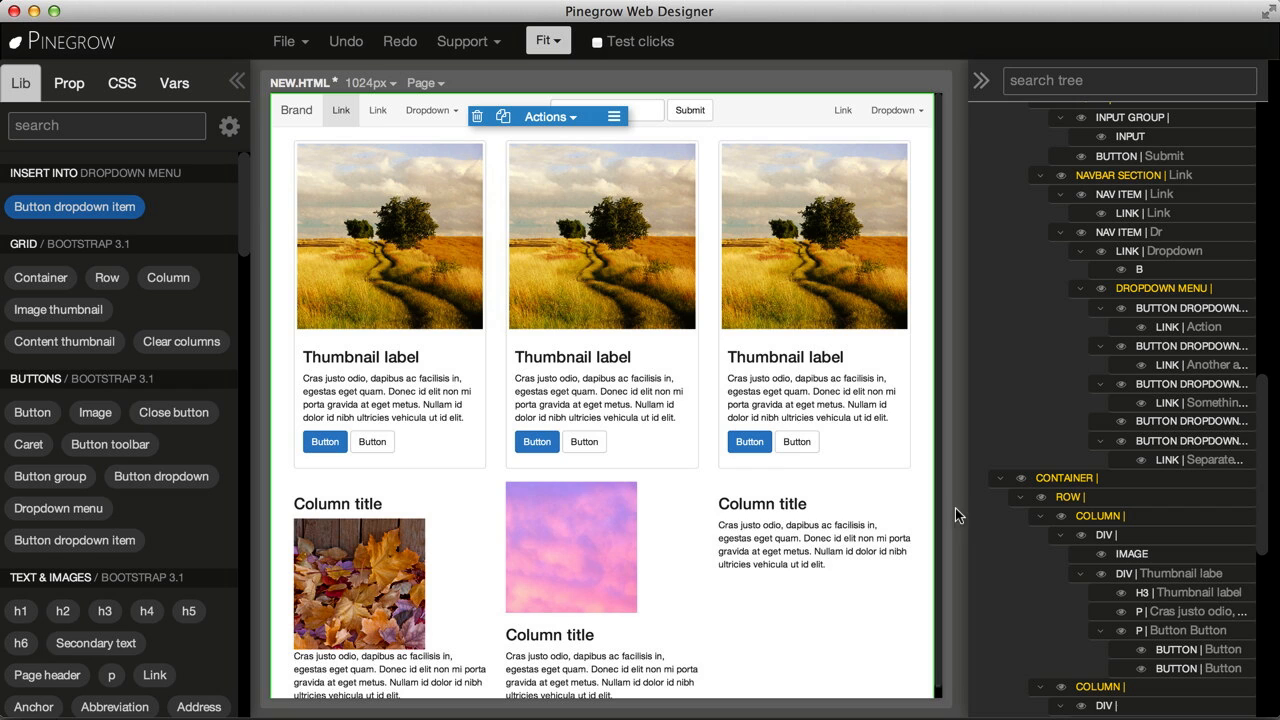